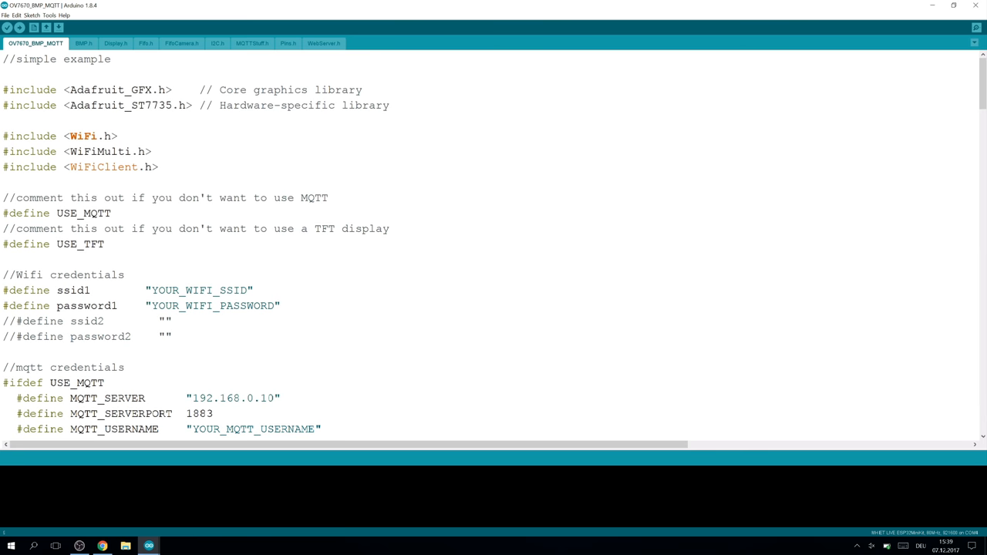
- Glance at Pins.h, then review setup() including the WiFi connection and MQTT block
click(287, 43)
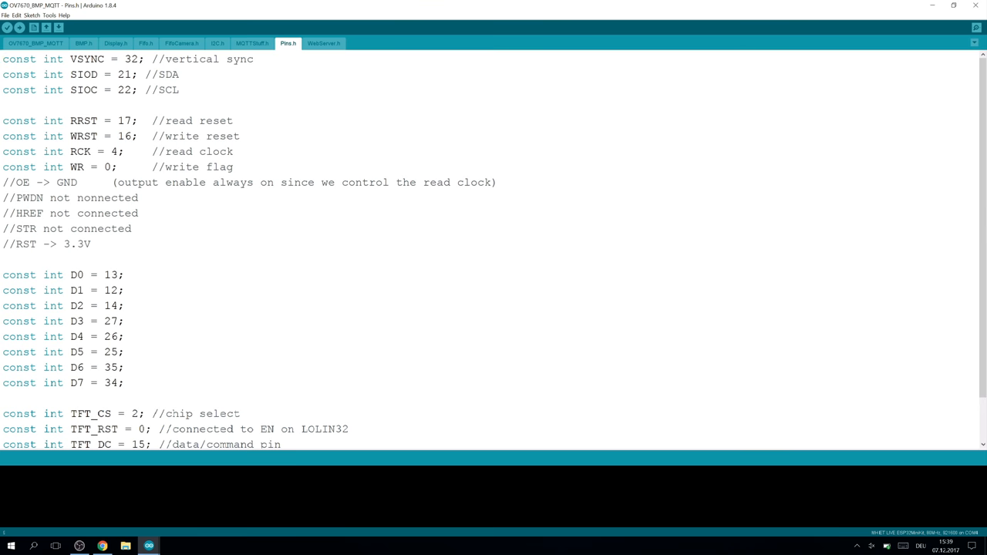
click(34, 43)
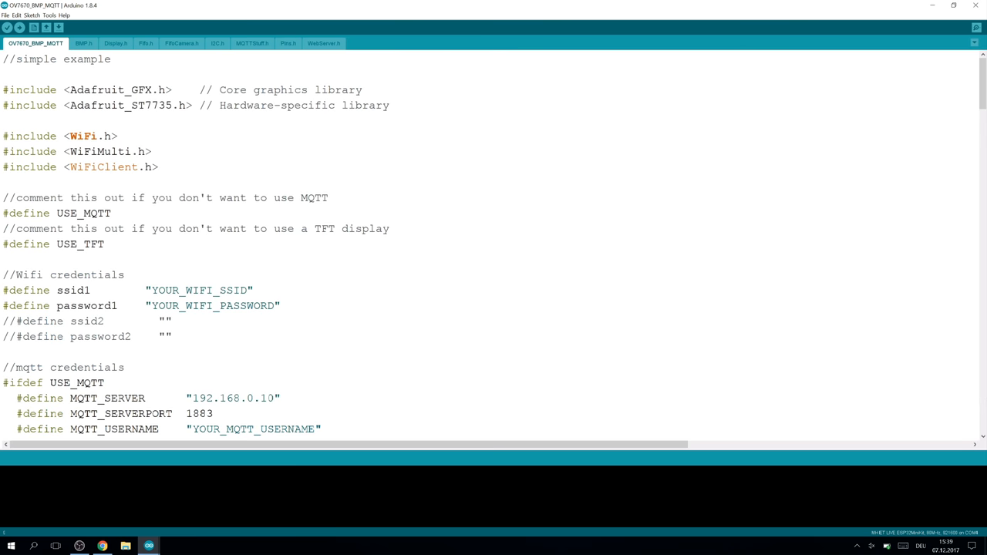
scroll(down, 3)
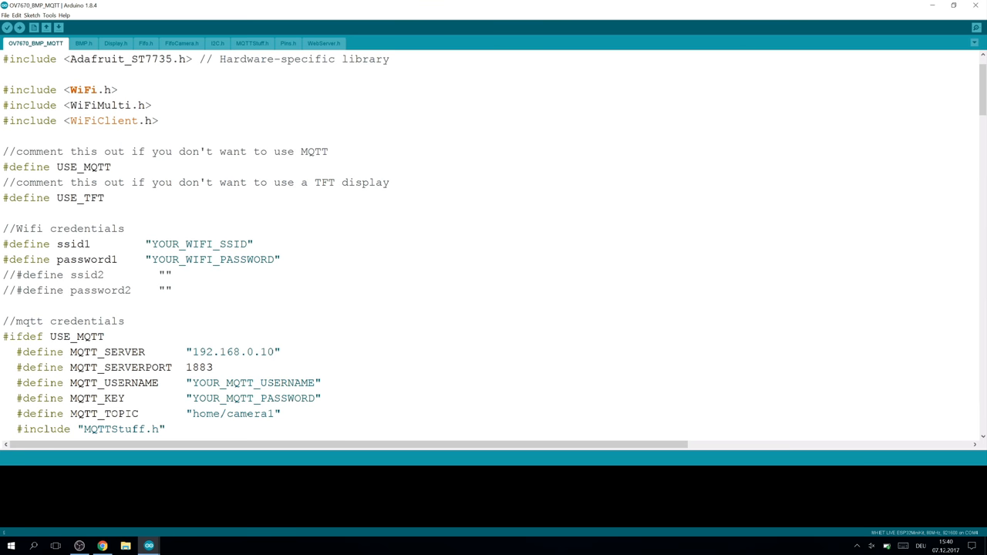
scroll(down, 3)
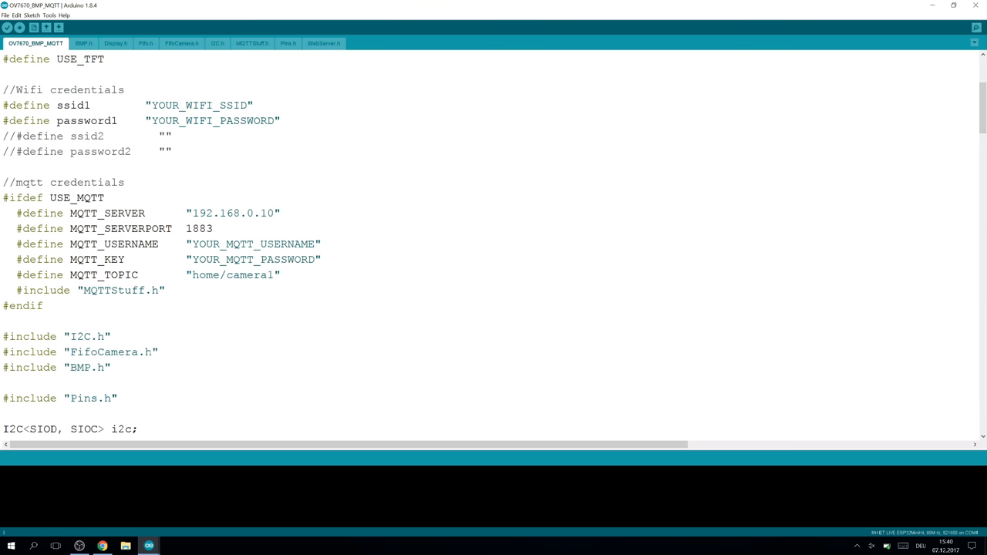
scroll(up, 3)
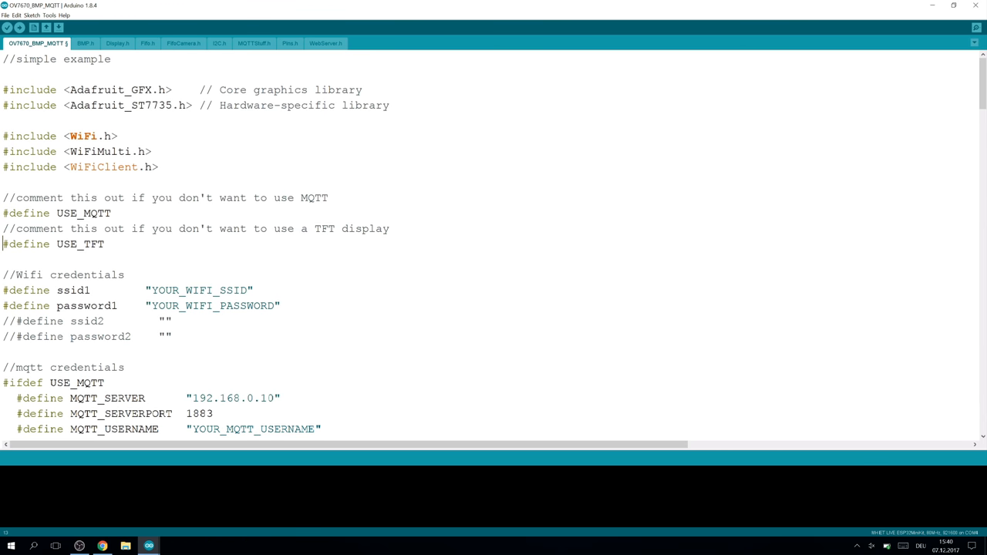
scroll(down, 3)
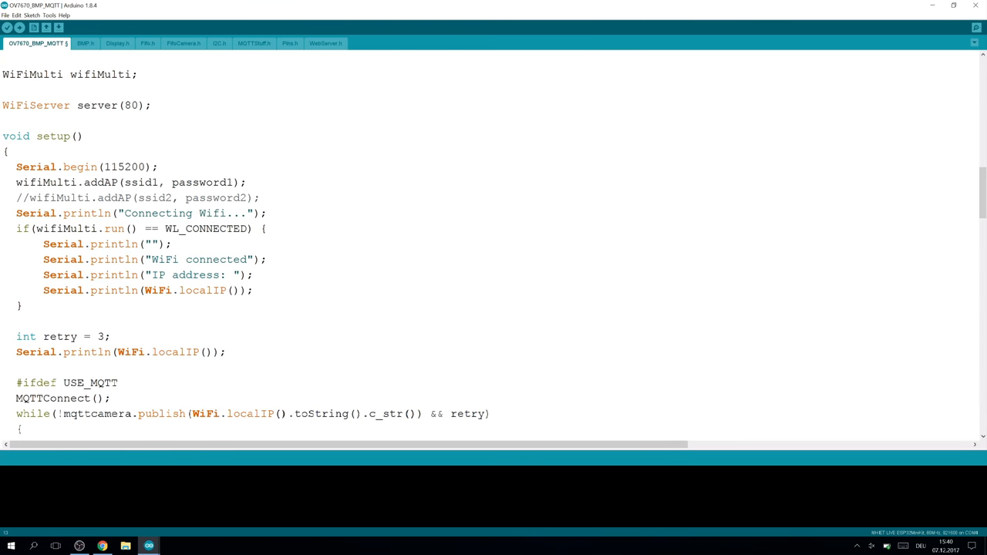
drag(15, 197, 23, 306)
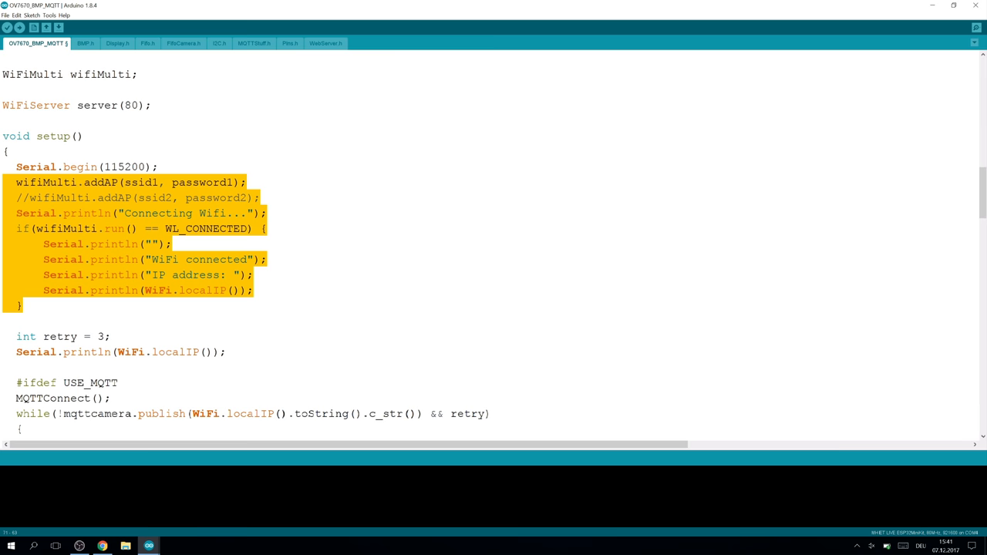
scroll(down, 3)
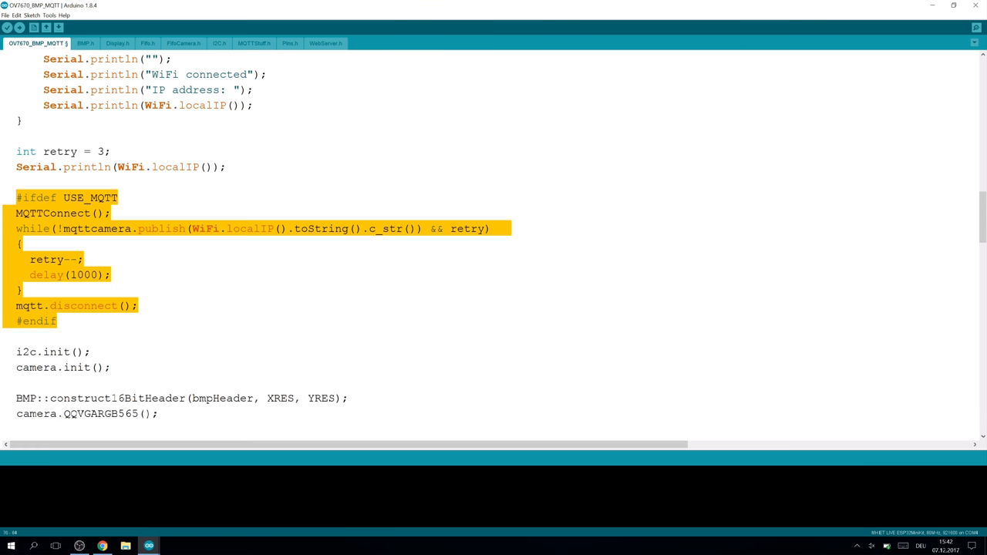
click(62, 213)
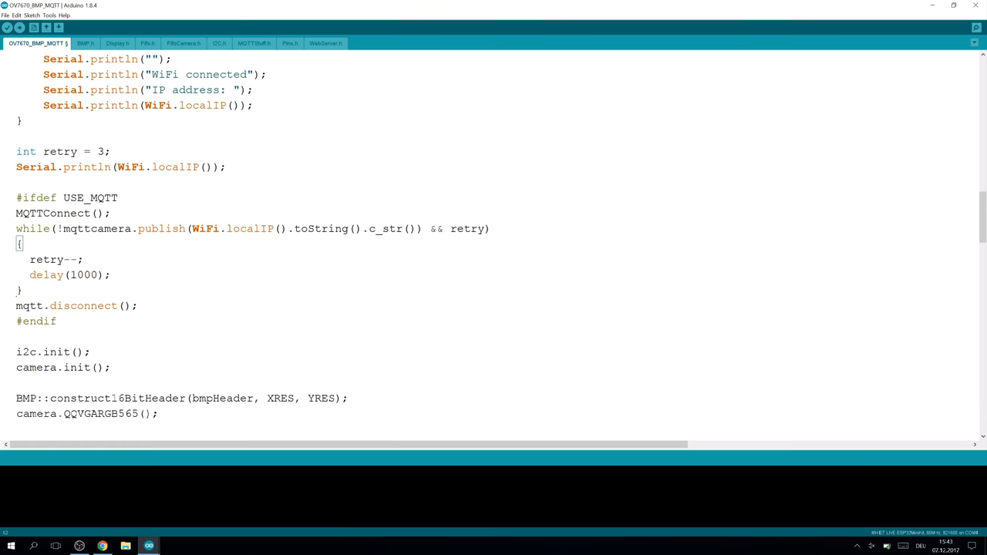
- Review the bmpHeader construction and the displayRGB565 call in loop()
scroll(down, 3)
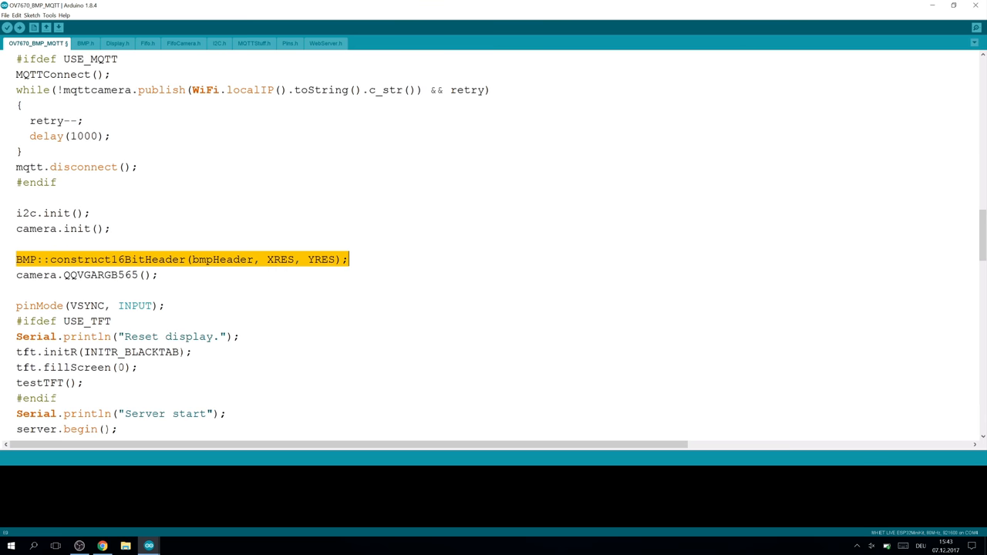
click(228, 259)
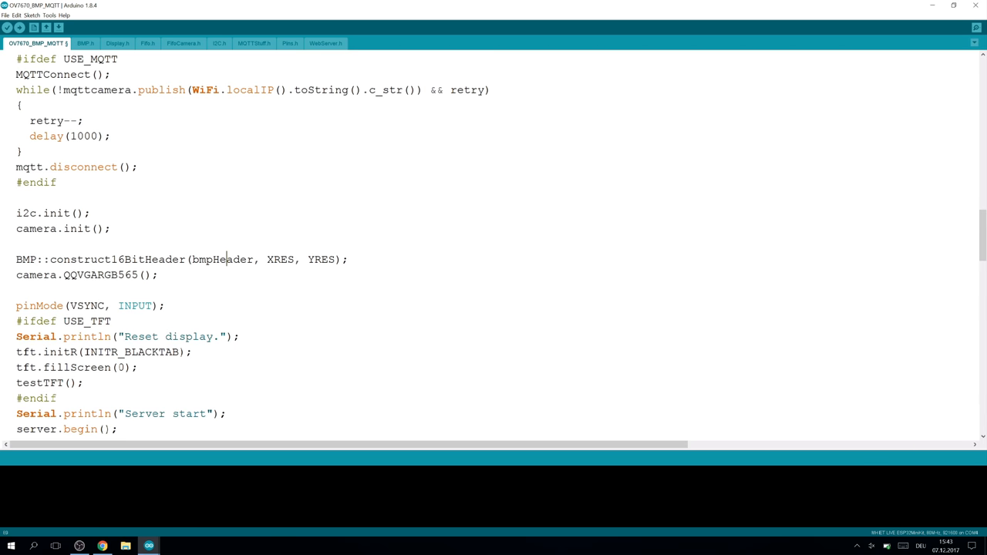
double_click(222, 259)
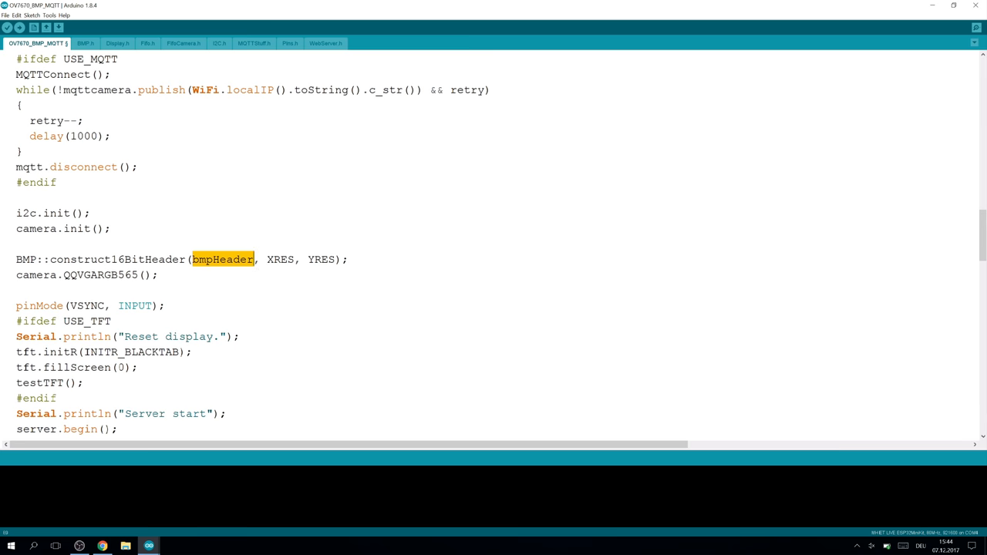
scroll(down, 3)
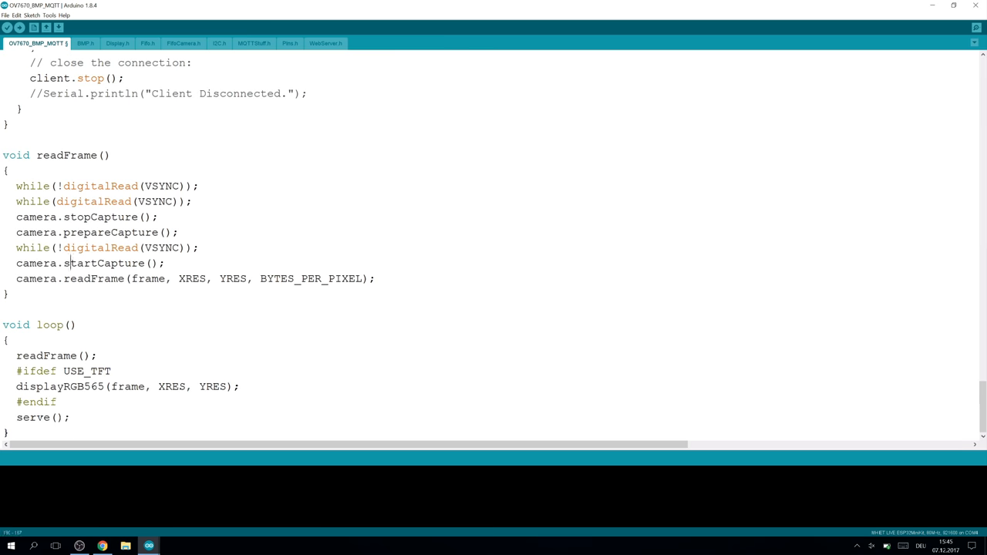
double_click(47, 355)
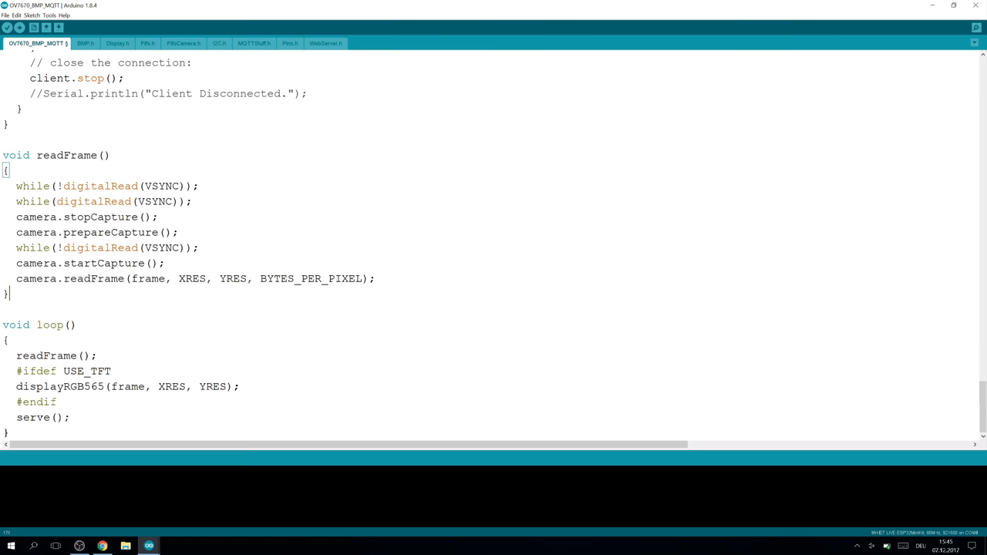
drag(0, 154, 8, 293)
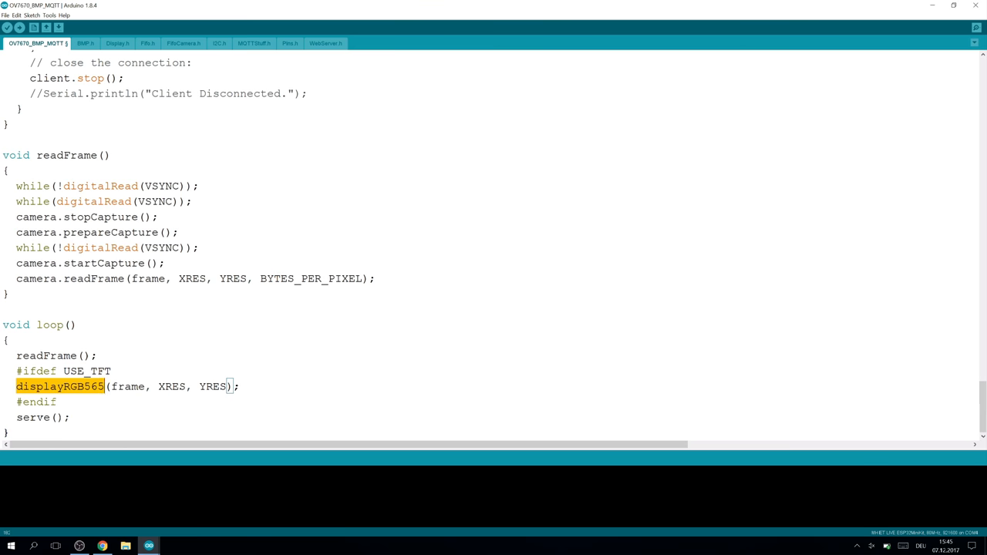
click(230, 385)
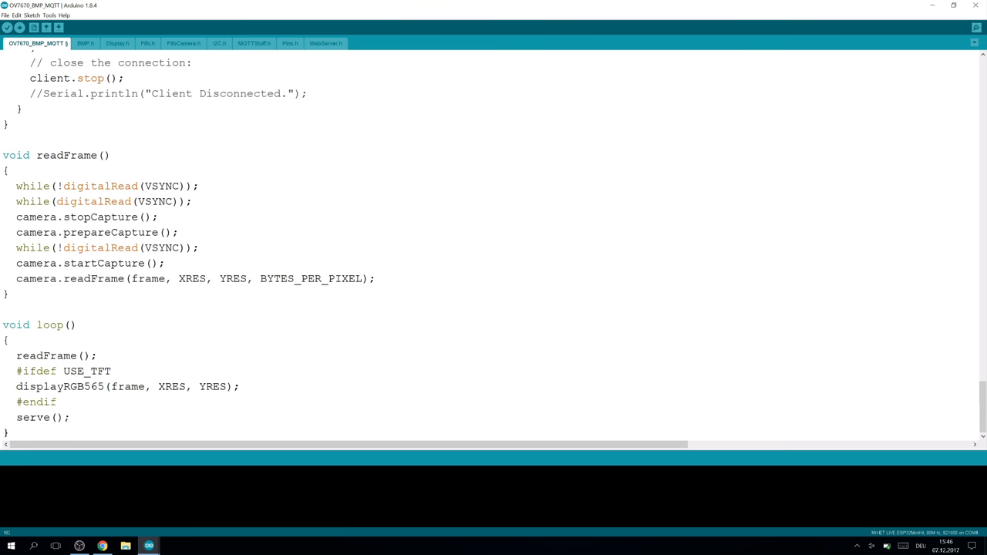
double_click(34, 417)
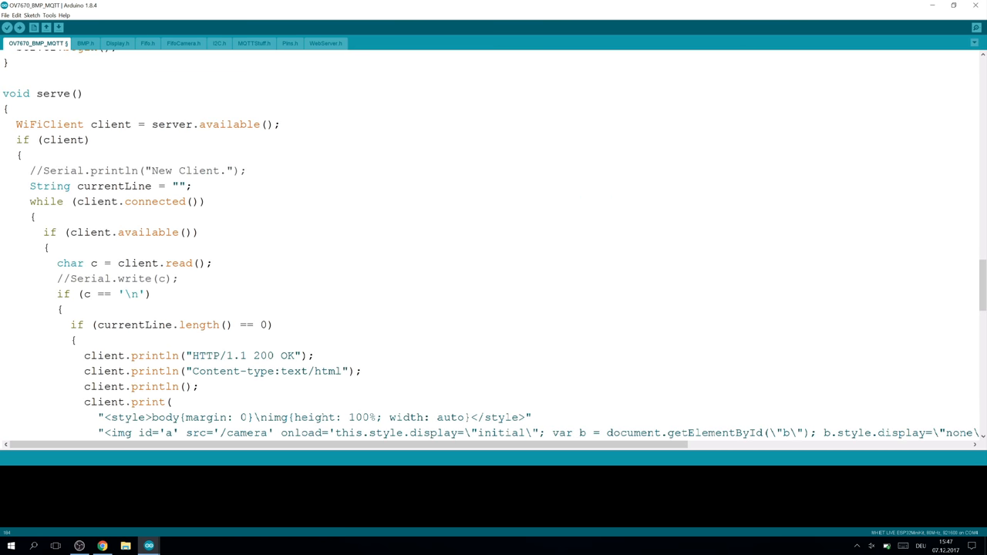
- Review serve() with its HTML strings and GET /camera handler, then switch to BMP.h
scroll(down, 3)
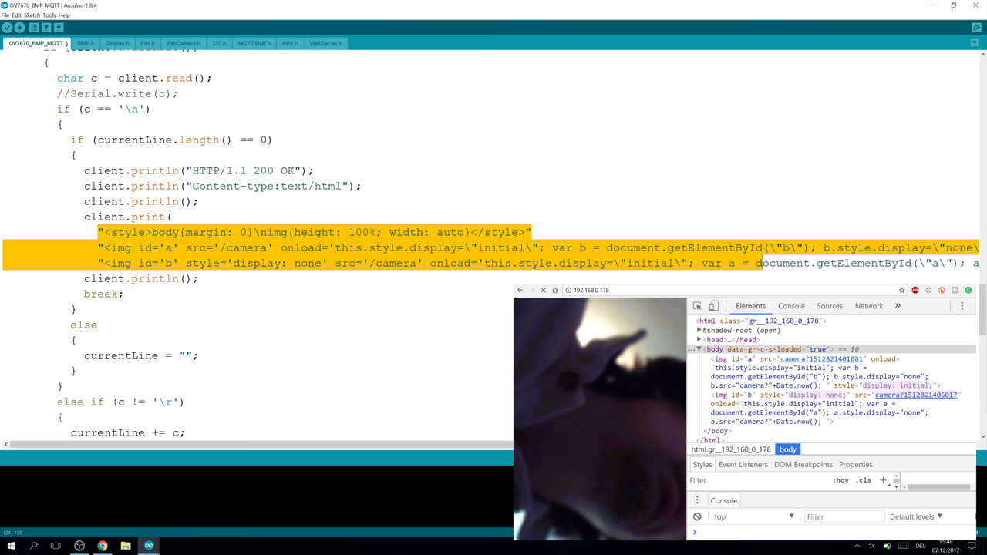
click(137, 247)
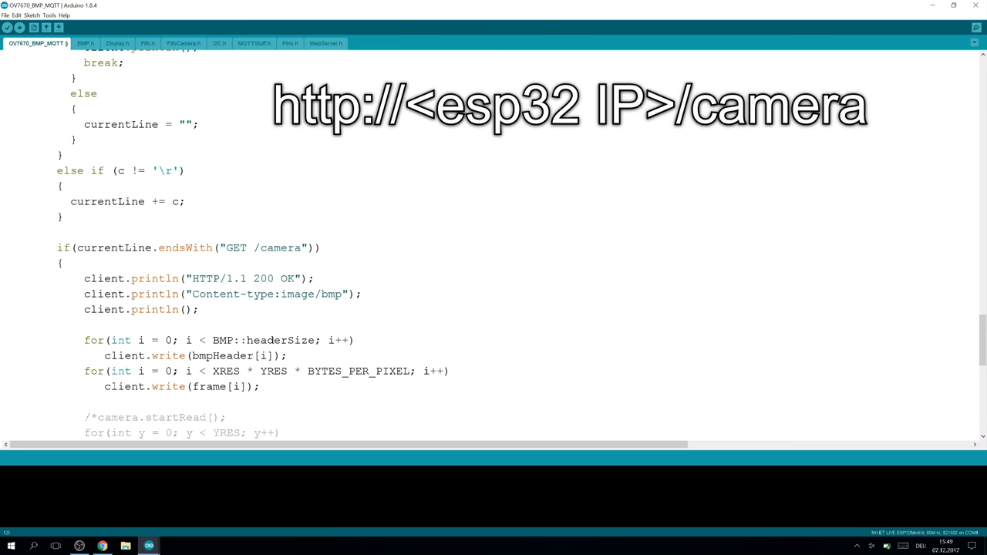
scroll(down, 3)
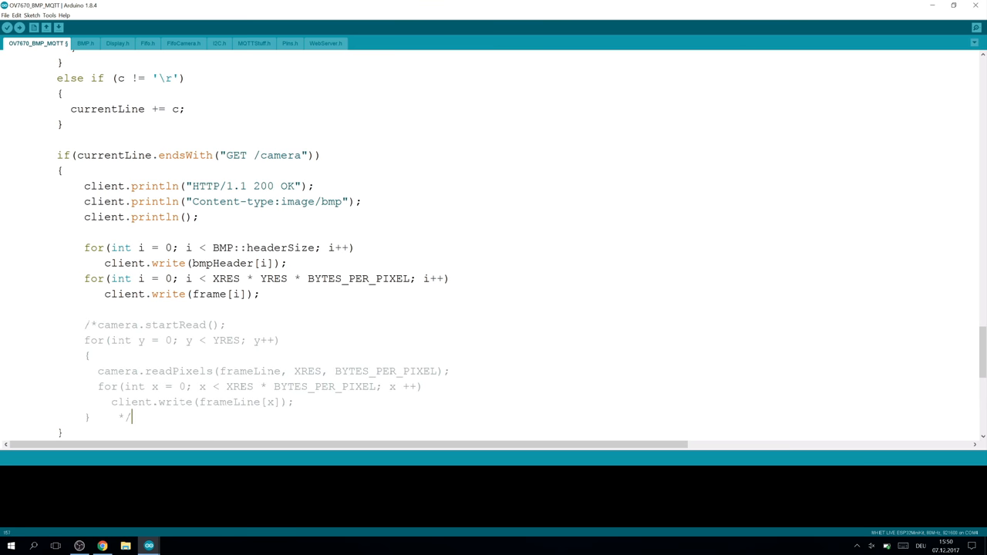
click(85, 43)
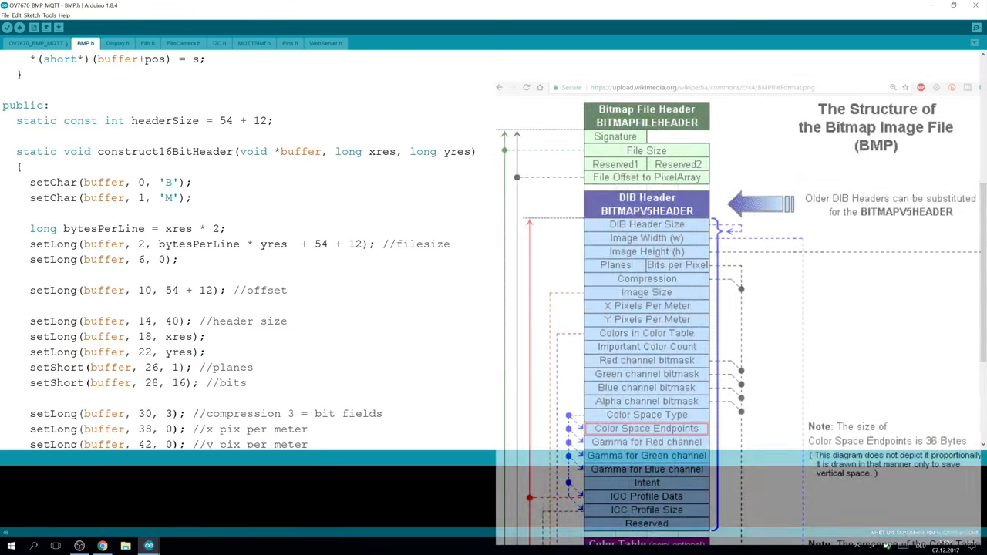
- Review construct16BitHeader in BMP.h and compile the sketch before opening FifoCamera.h
scroll(down, 3)
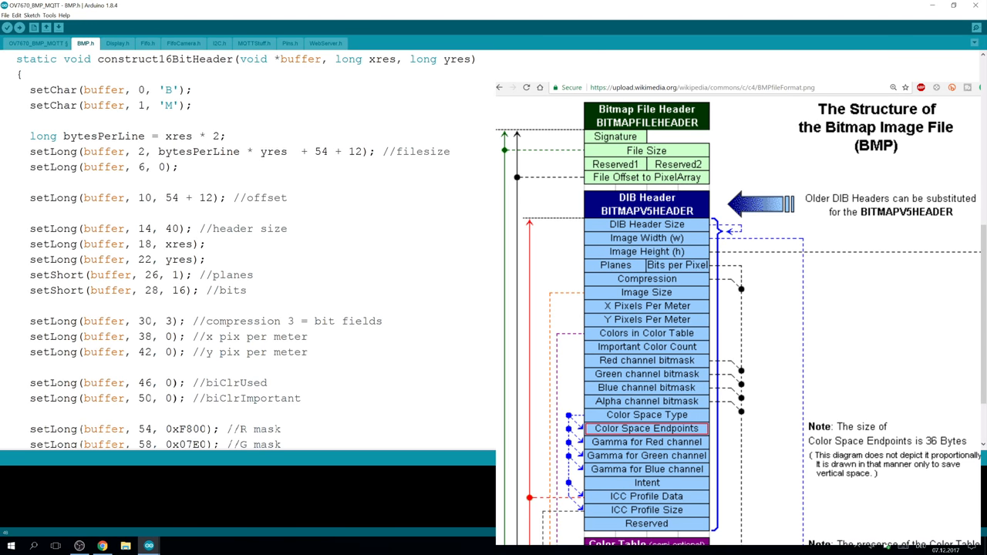
double_click(296, 59)
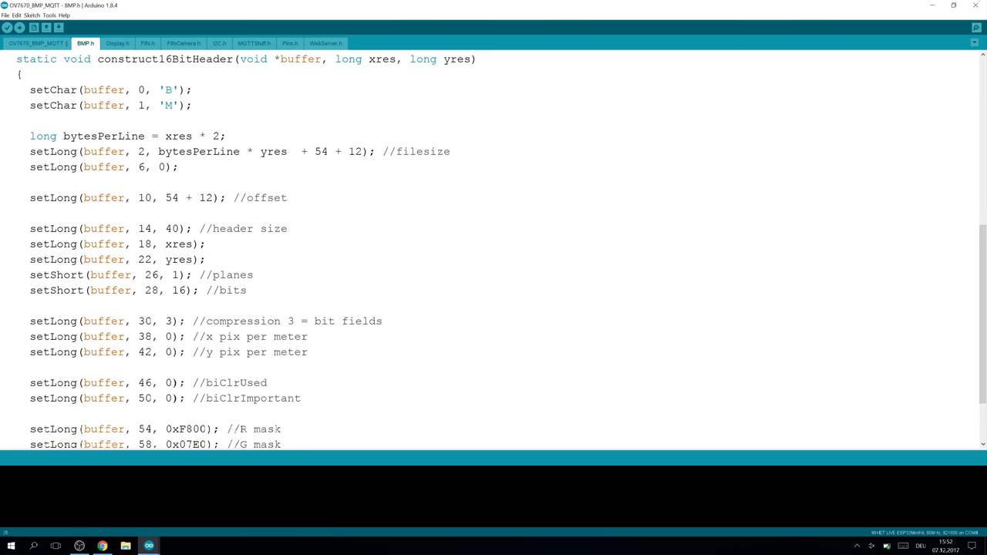
scroll(down, 3)
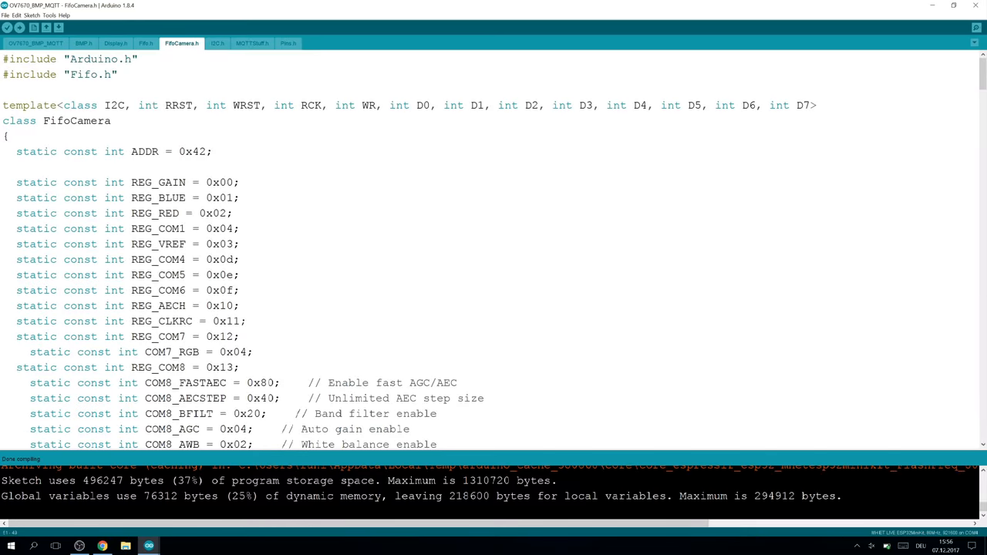
- Review frameControl with its horizontal value 196 and QVGA RGB565 setup, then return to the main sketch
scroll(down, 3)
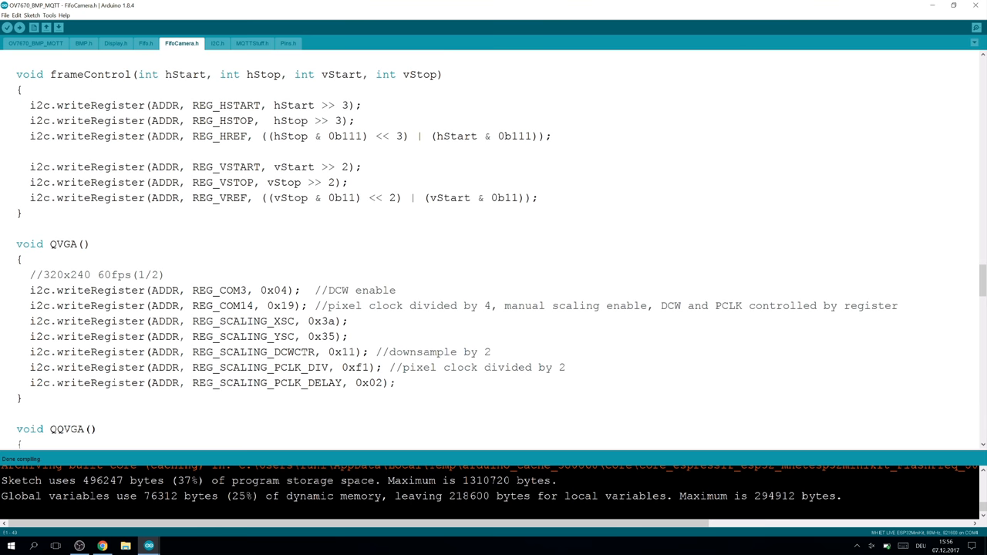
drag(29, 290, 395, 383)
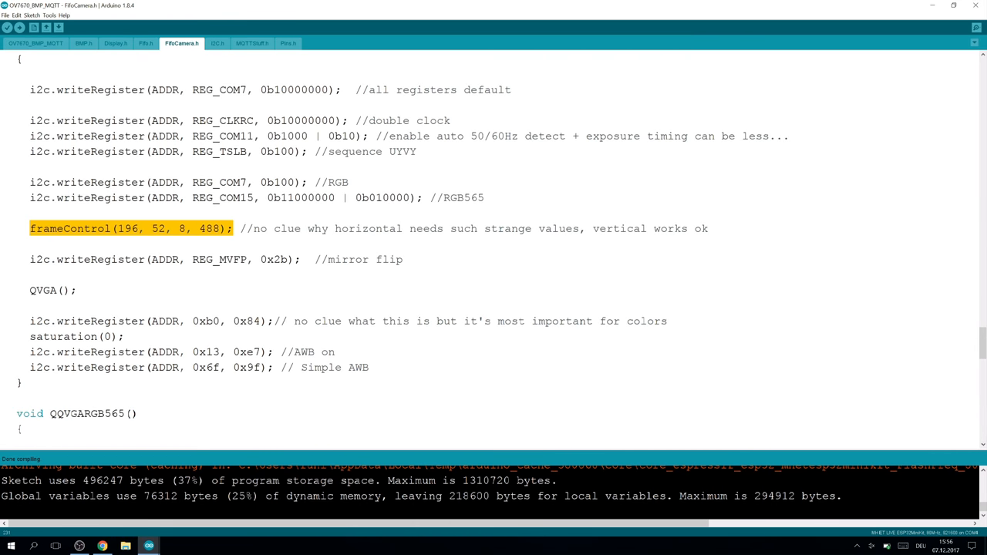
double_click(126, 228)
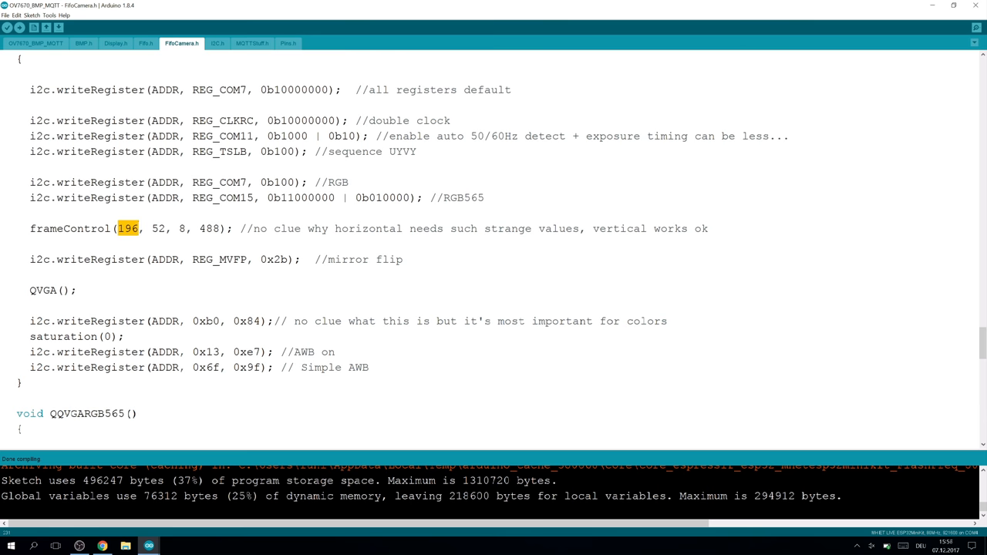
click(34, 43)
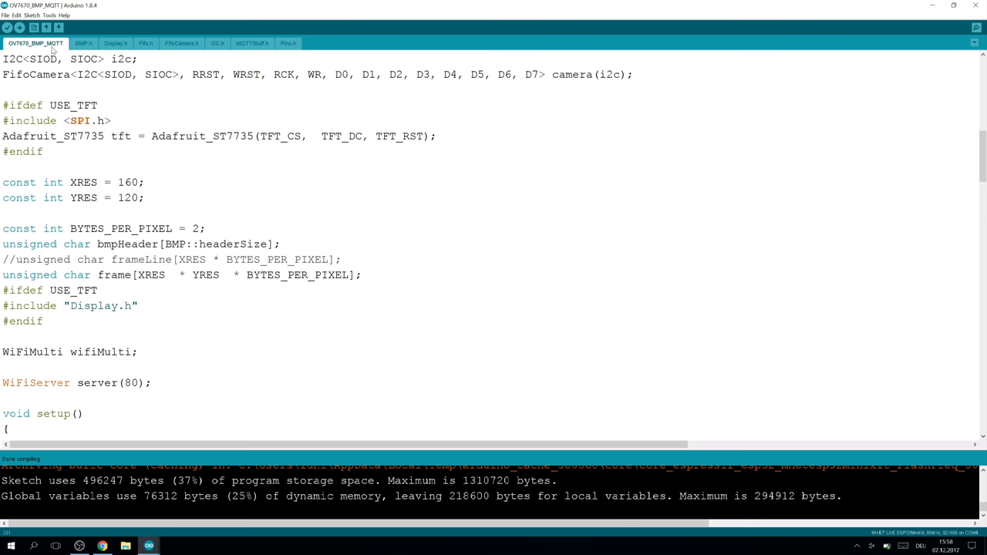
mouse_move(52, 50)
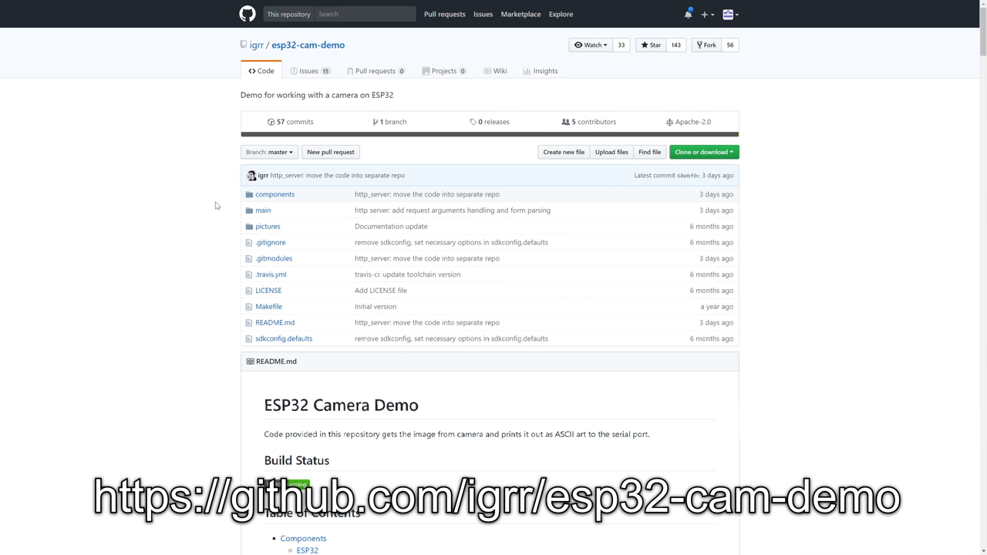
- Visit the esp32-cam-demo owner's profile, then scroll the README to the Operation diagram
double_click(308, 44)
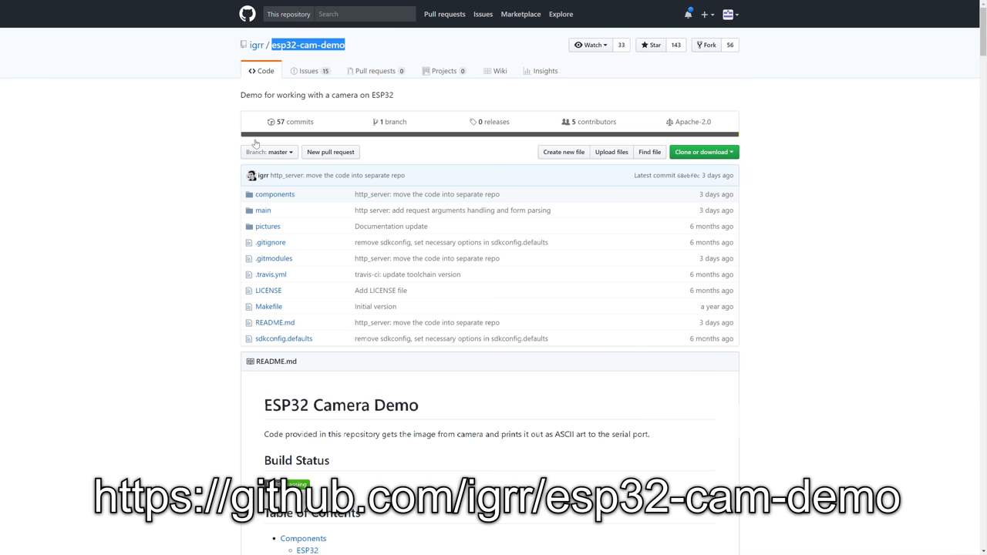
click(258, 43)
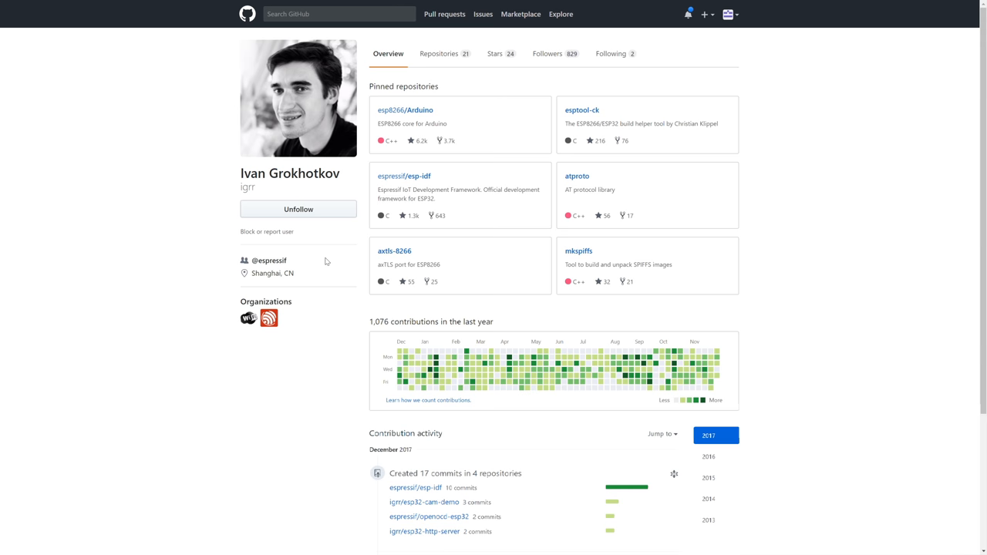
mouse_move(290, 125)
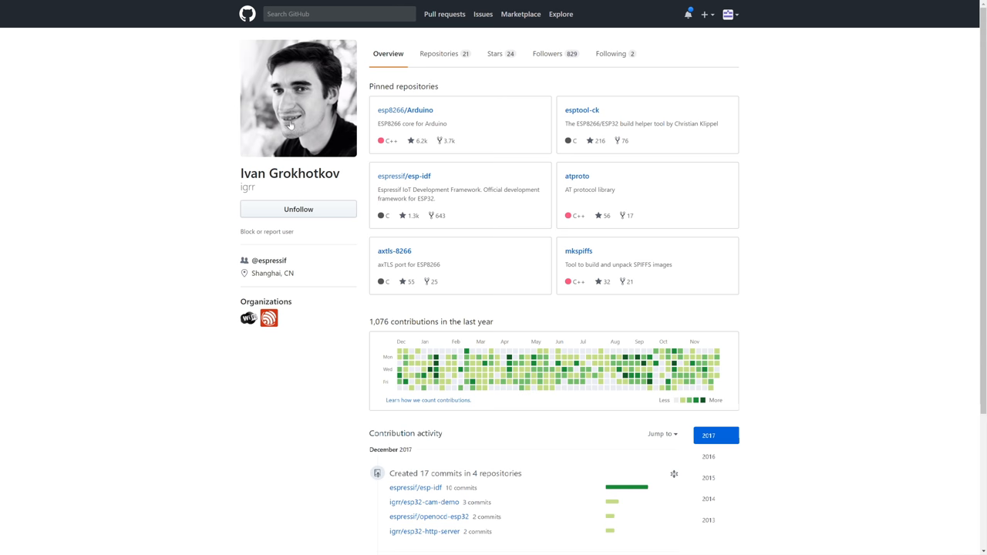
mouse_move(387, 171)
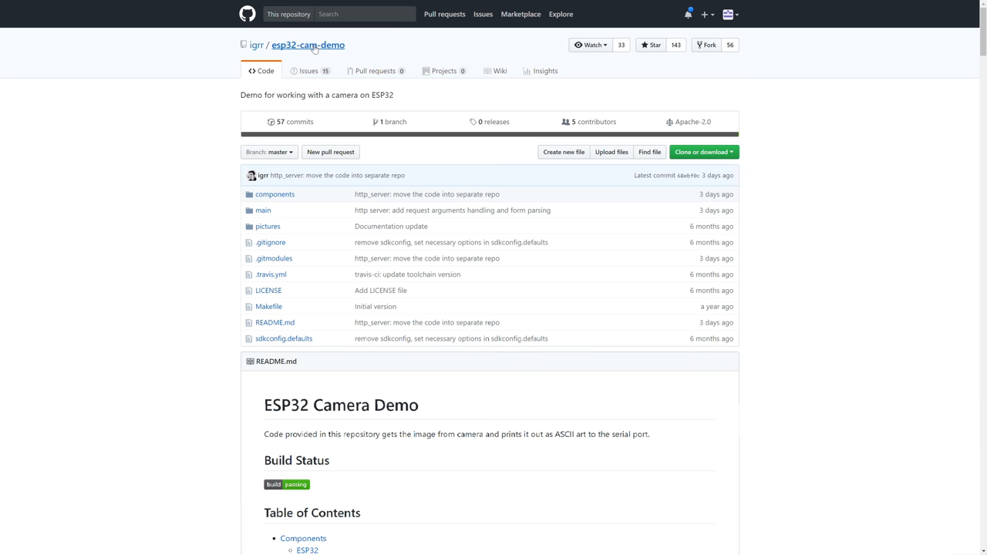
mouse_move(376, 306)
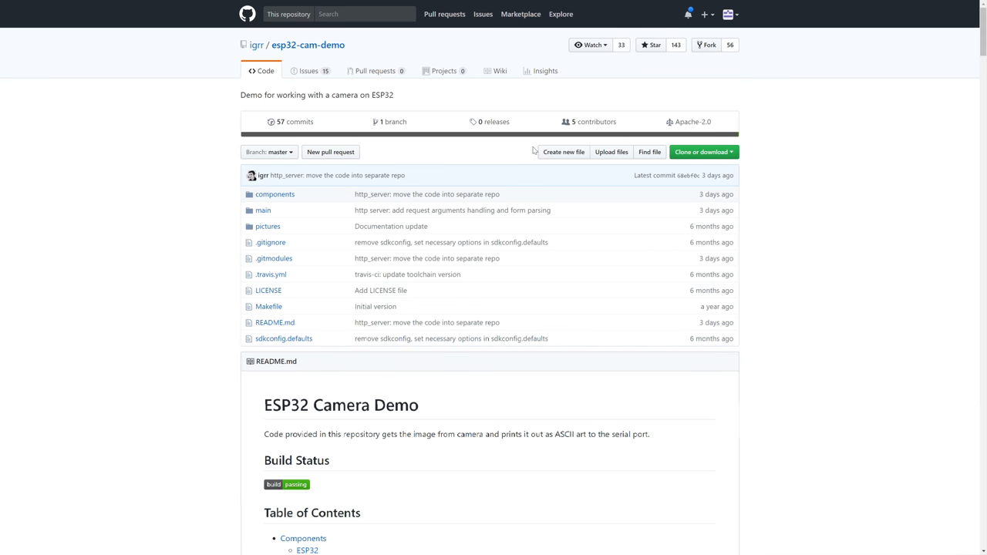
mouse_move(432, 427)
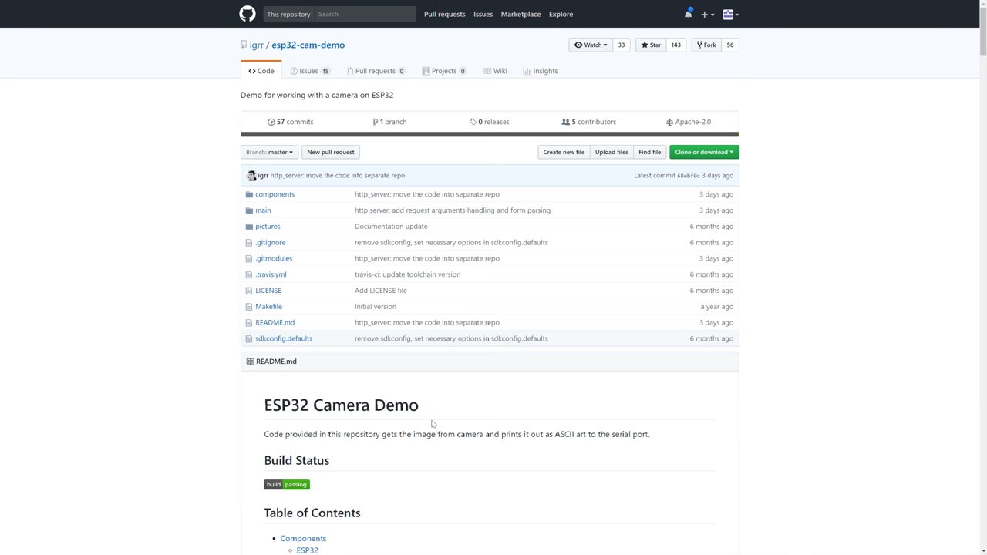
scroll(down, 3)
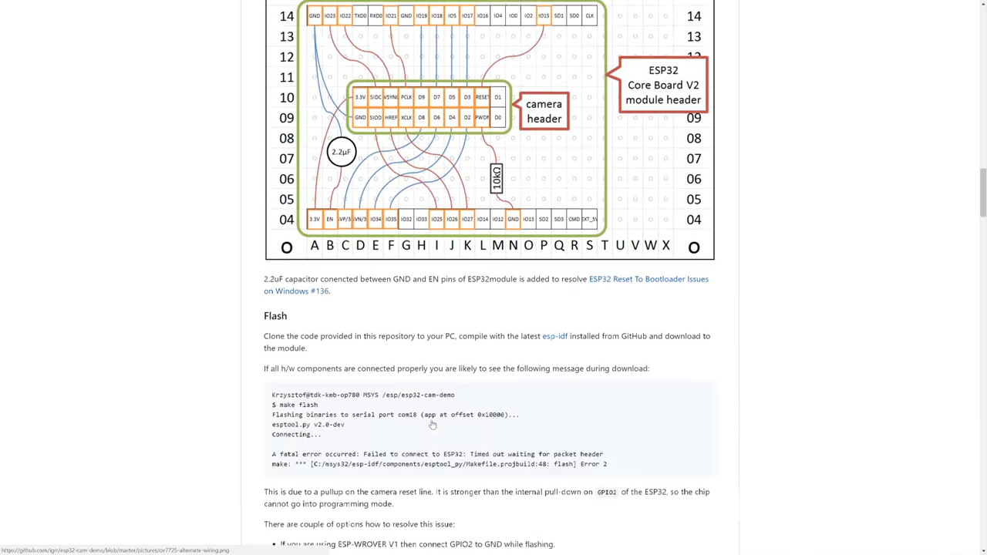
scroll(down, 3)
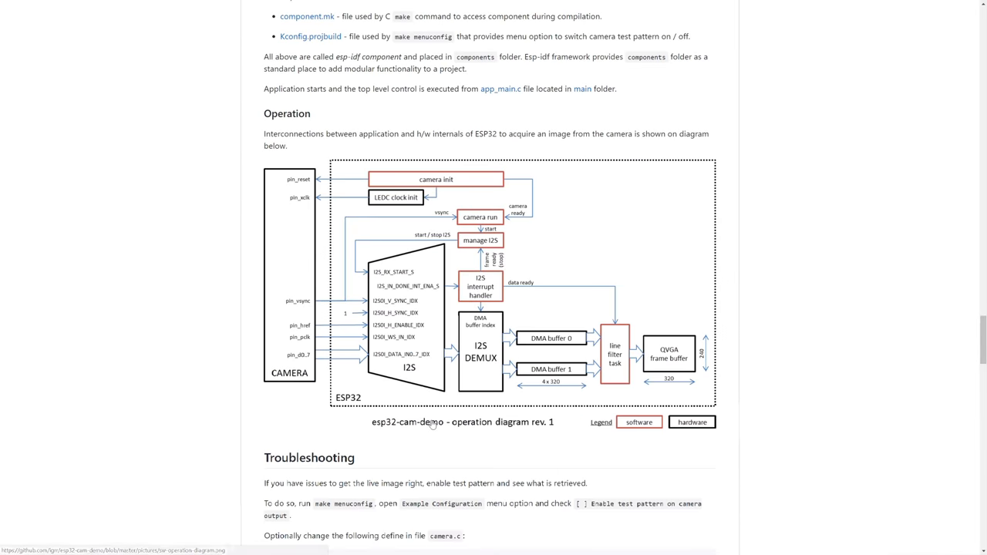
mouse_move(543, 367)
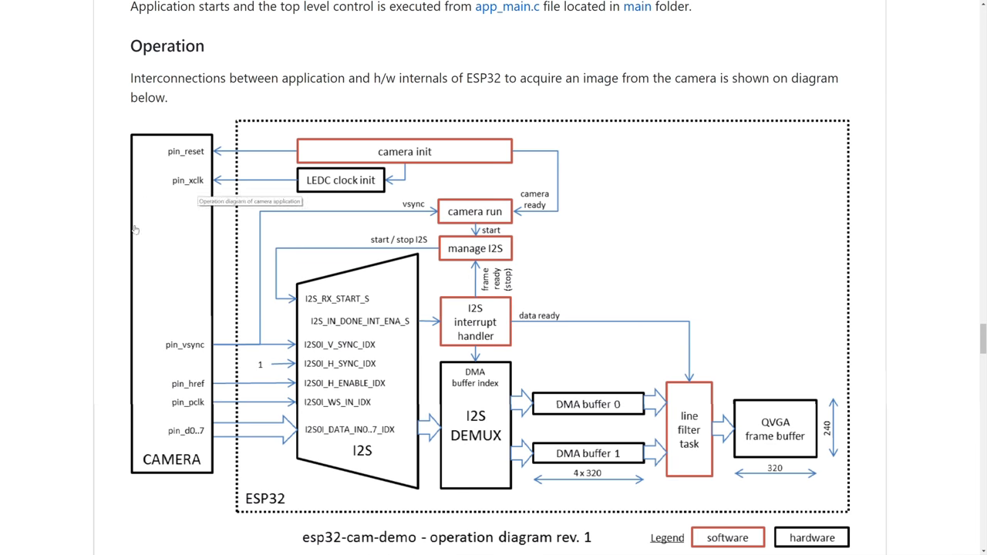
mouse_move(789, 442)
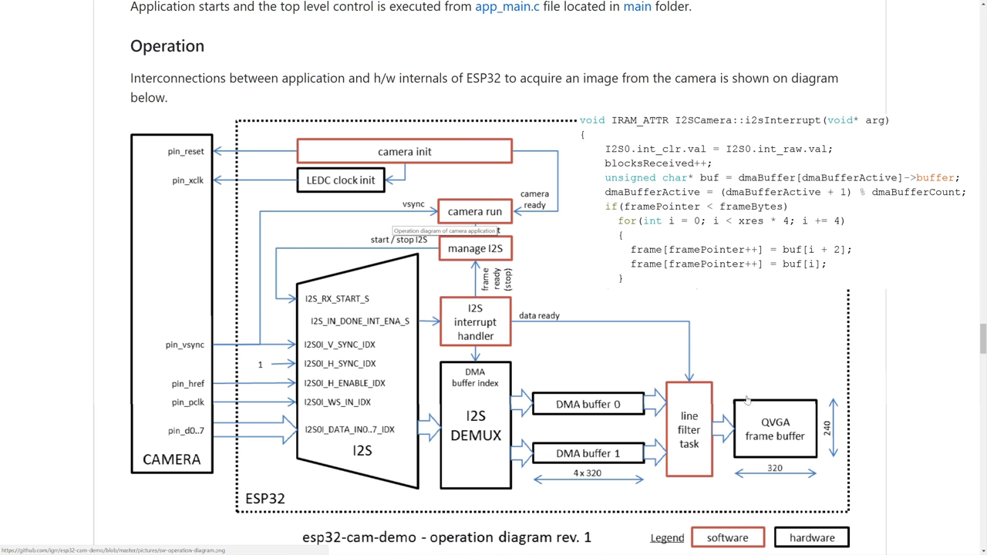
click(148, 546)
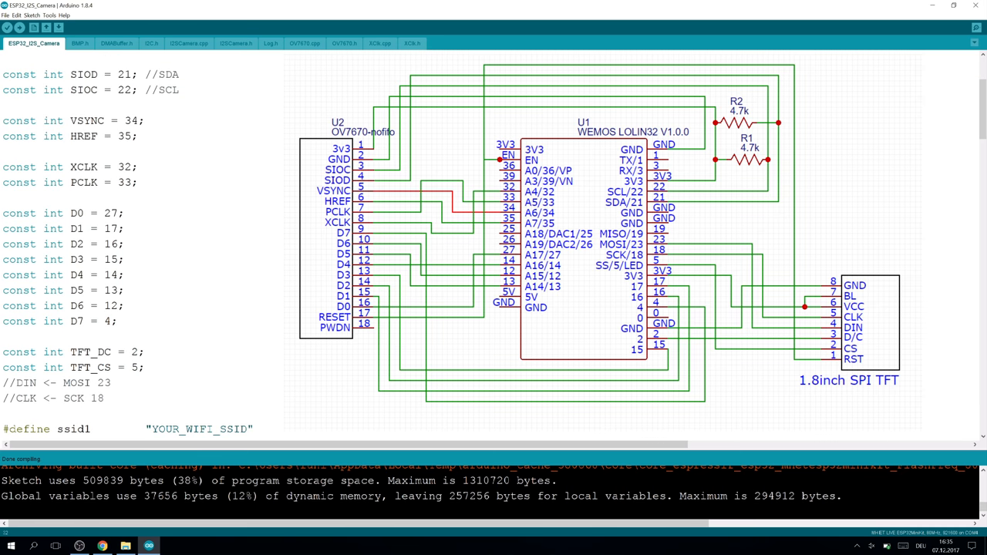
double_click(84, 167)
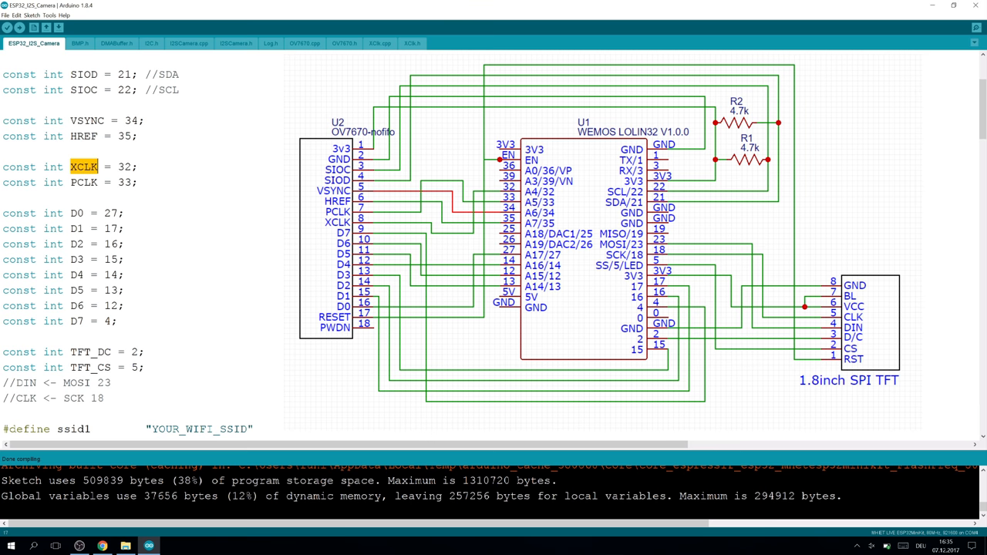
click(82, 182)
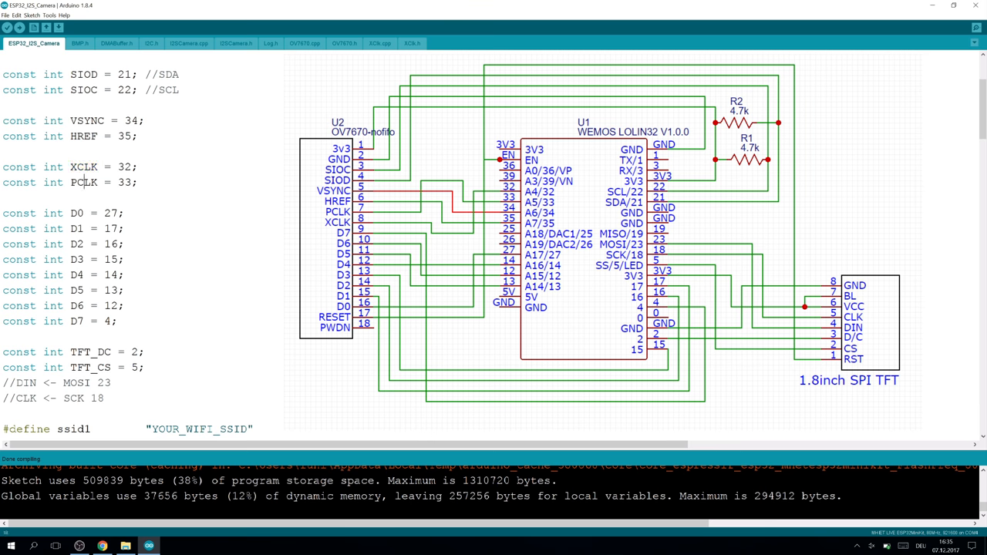
double_click(83, 182)
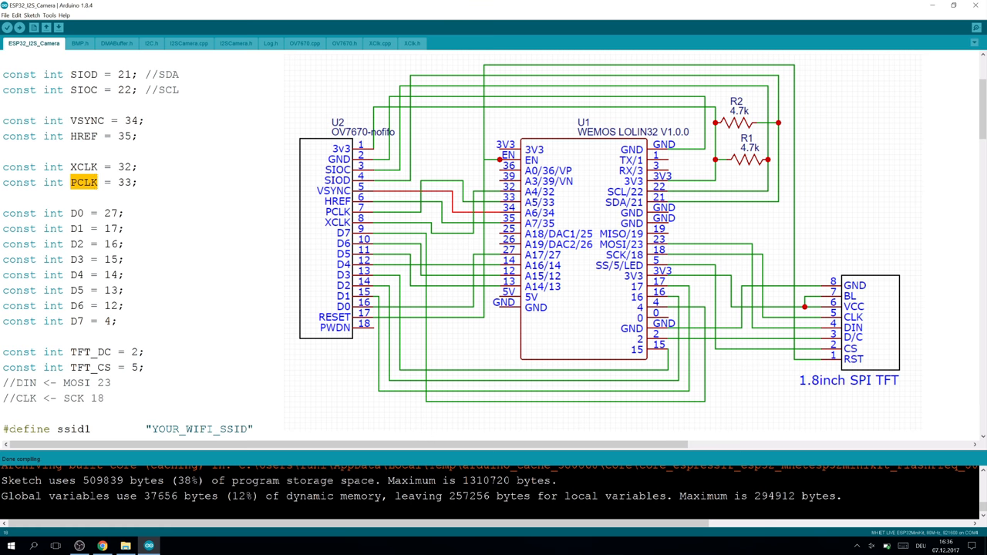
scroll(down, 3)
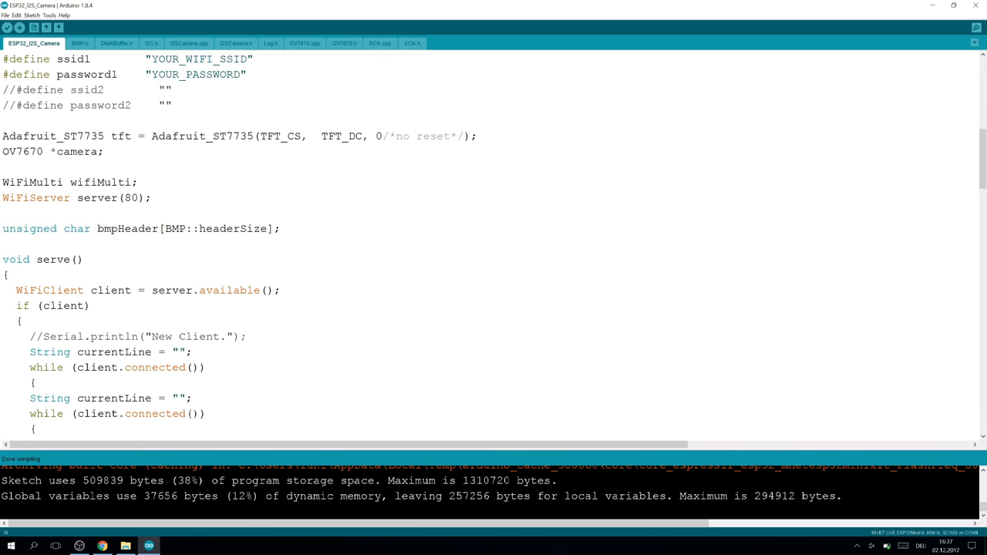
- Review setup and loop with the camera->oneFrame() call, then switch to I2SCamera.h
scroll(down, 3)
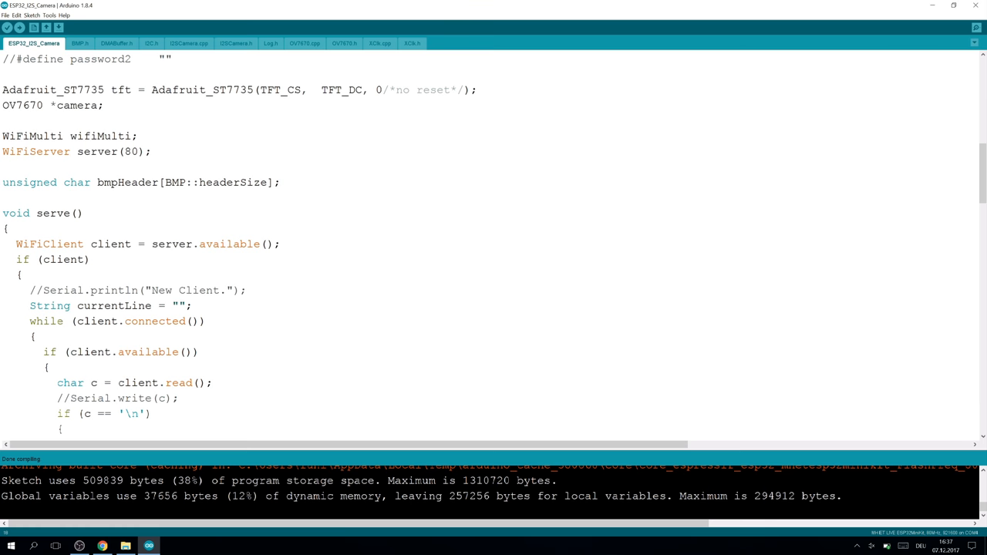
scroll(down, 3)
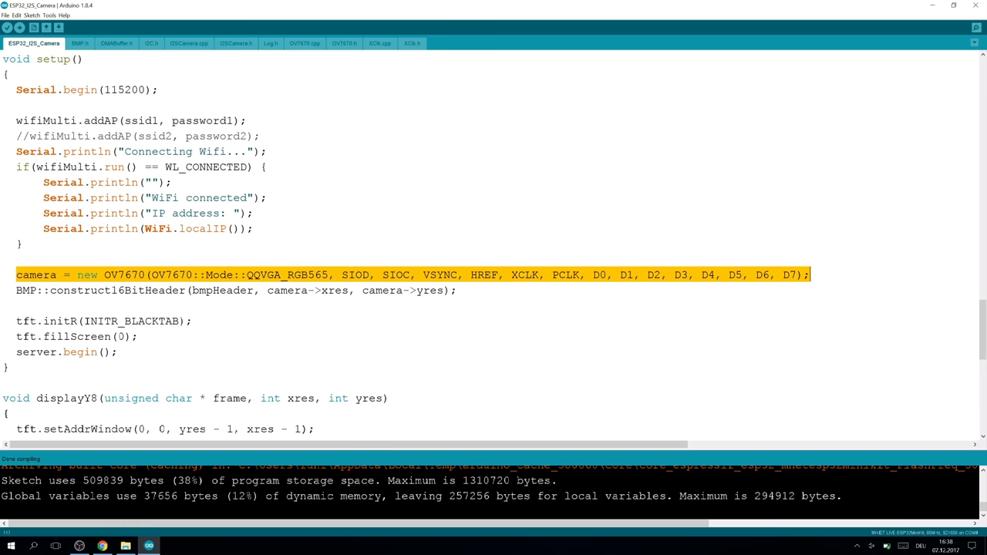
scroll(down, 3)
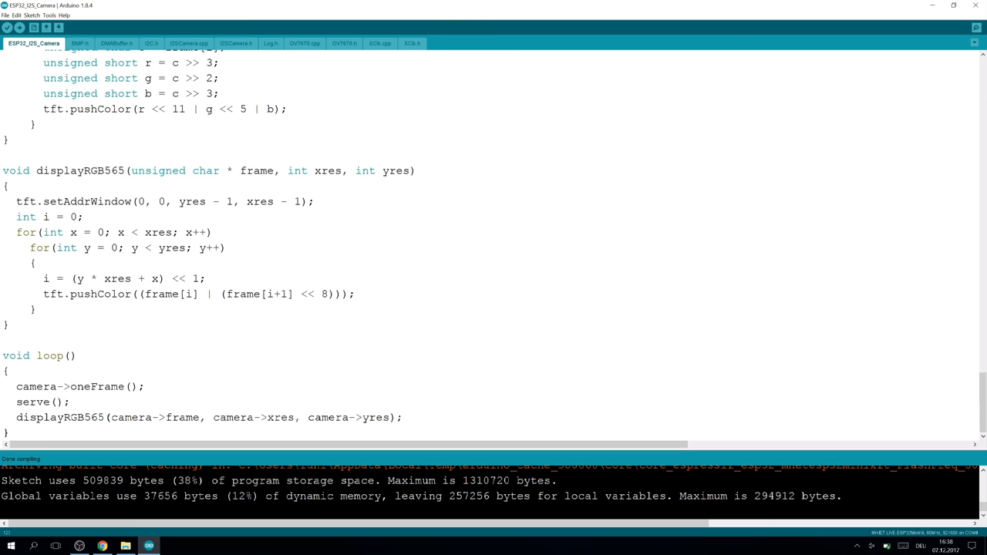
triple_click(80, 385)
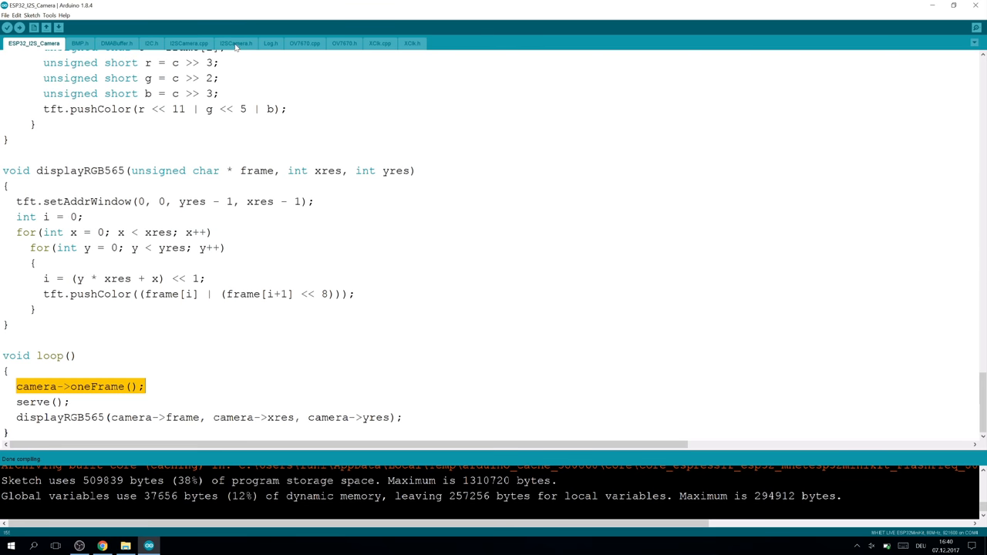
click(235, 43)
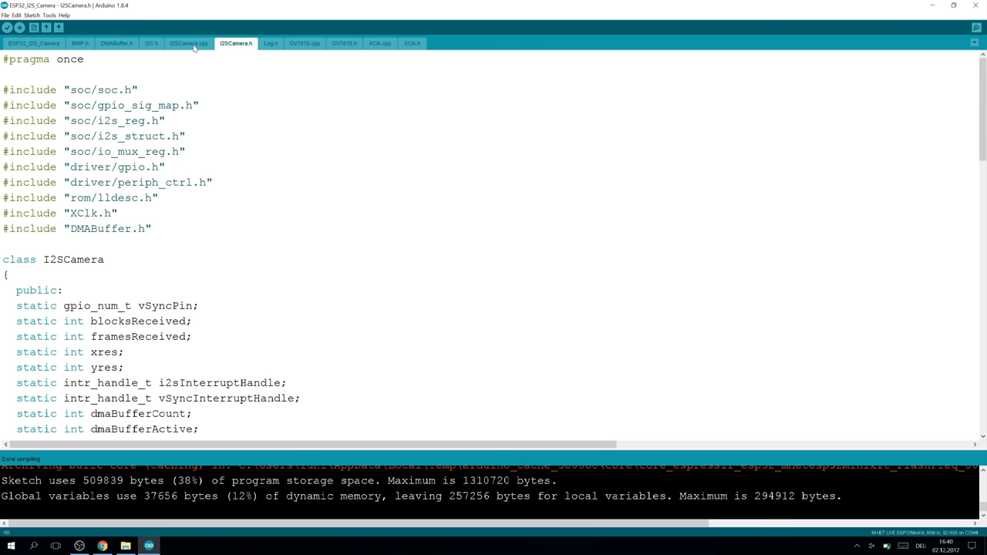
- Review the OV7670 constructor enabling XClk at 20000000 and its QQVGA RGB565 register setup
click(189, 44)
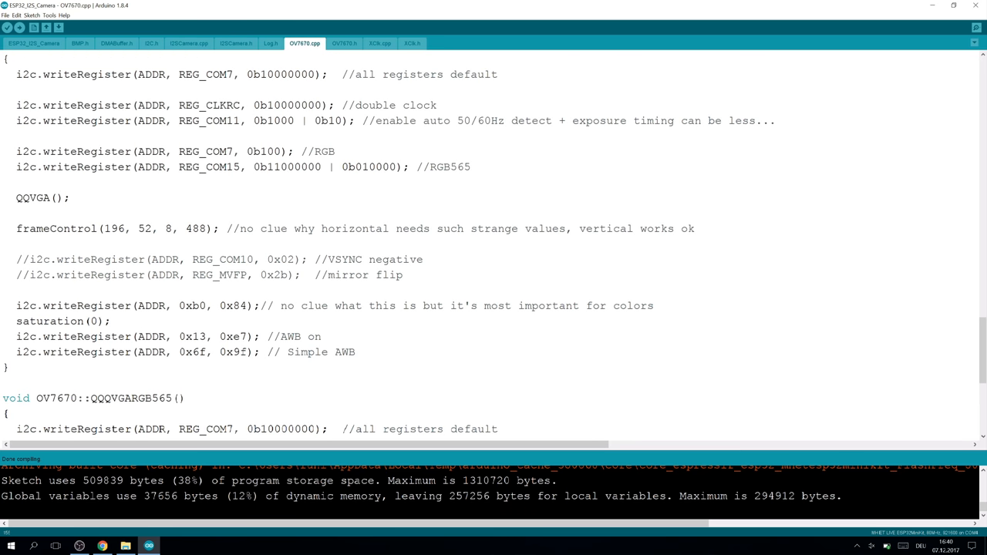
scroll(down, 3)
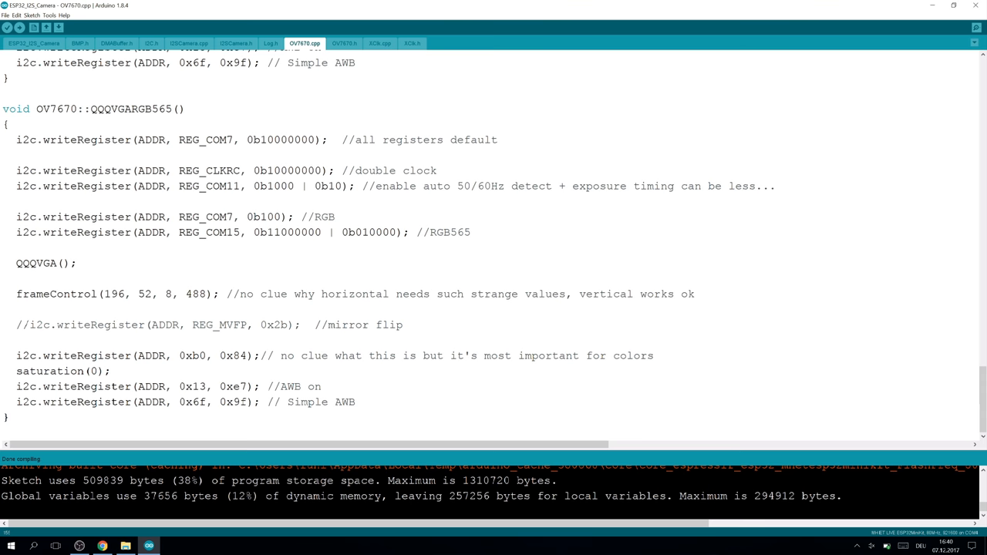
scroll(down, 3)
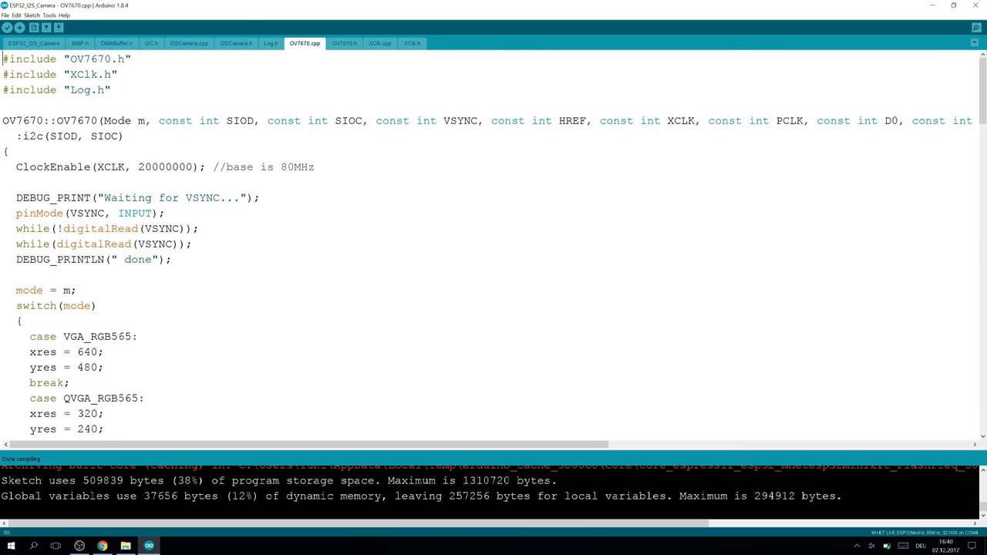
- Review init() with its initVSync call, then scroll to the i2sInit GPIO matrix routing code
click(188, 44)
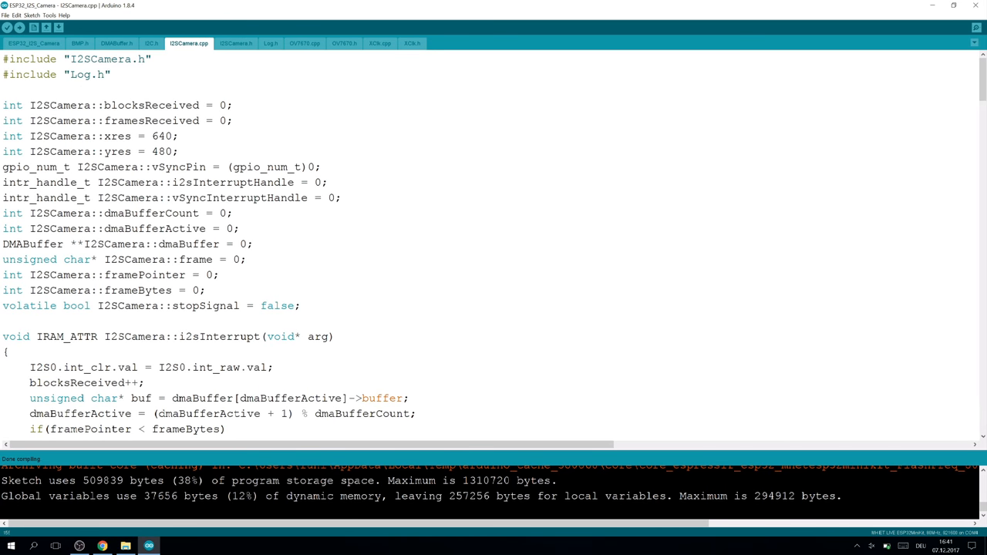
scroll(down, 3)
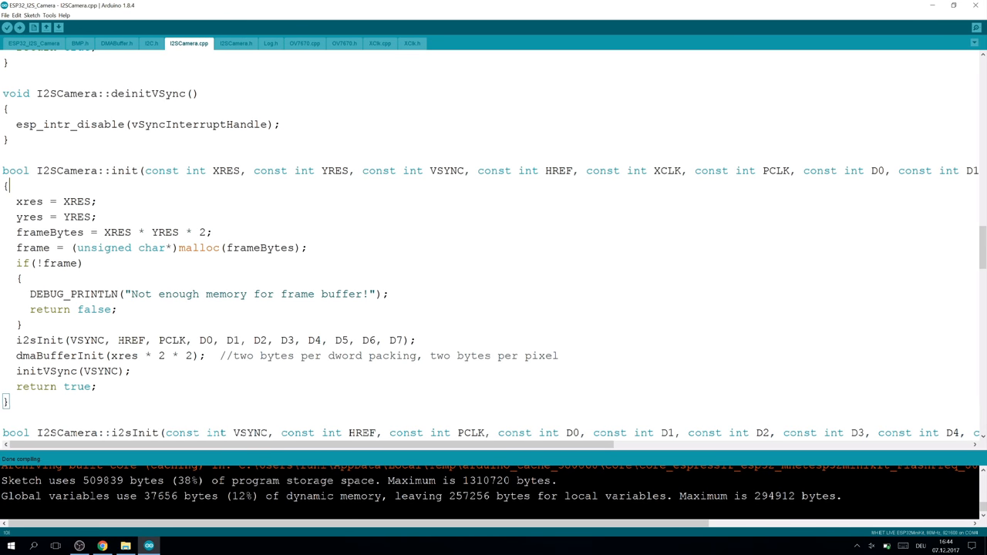
double_click(28, 341)
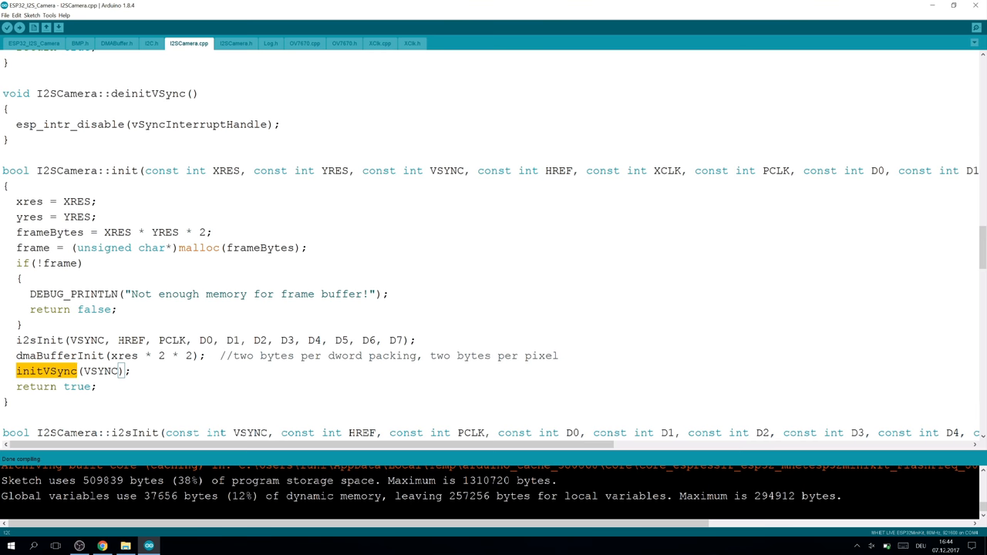
scroll(down, 3)
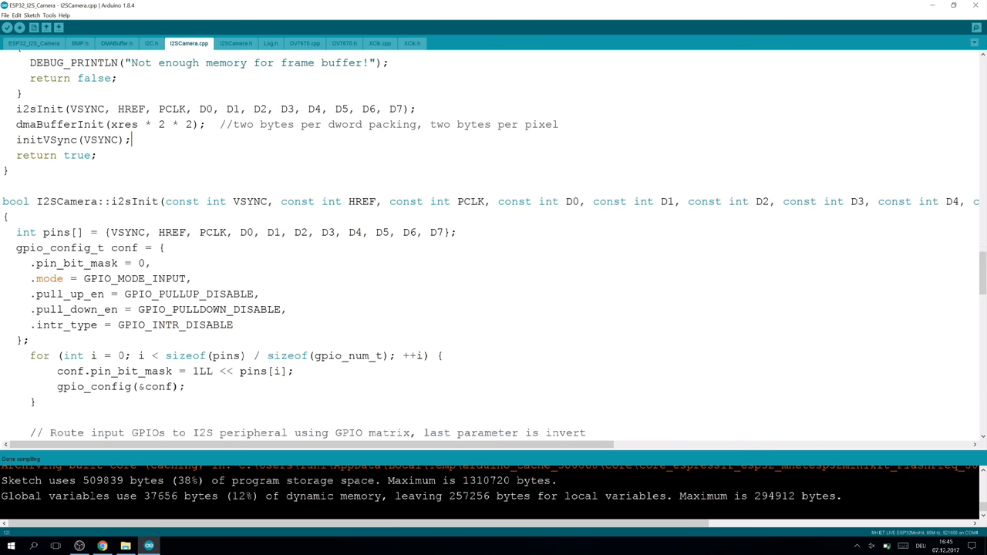
scroll(down, 3)
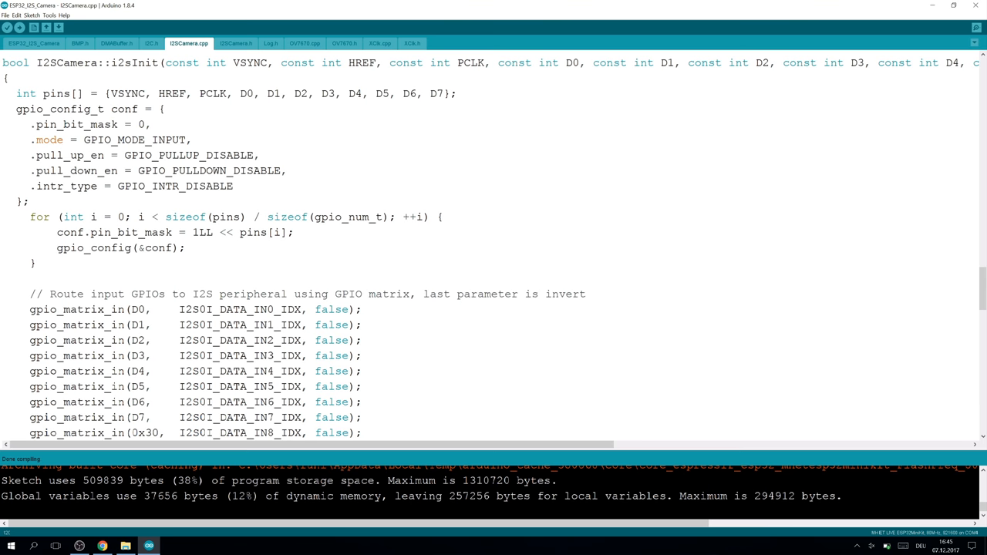
drag(16, 94, 37, 262)
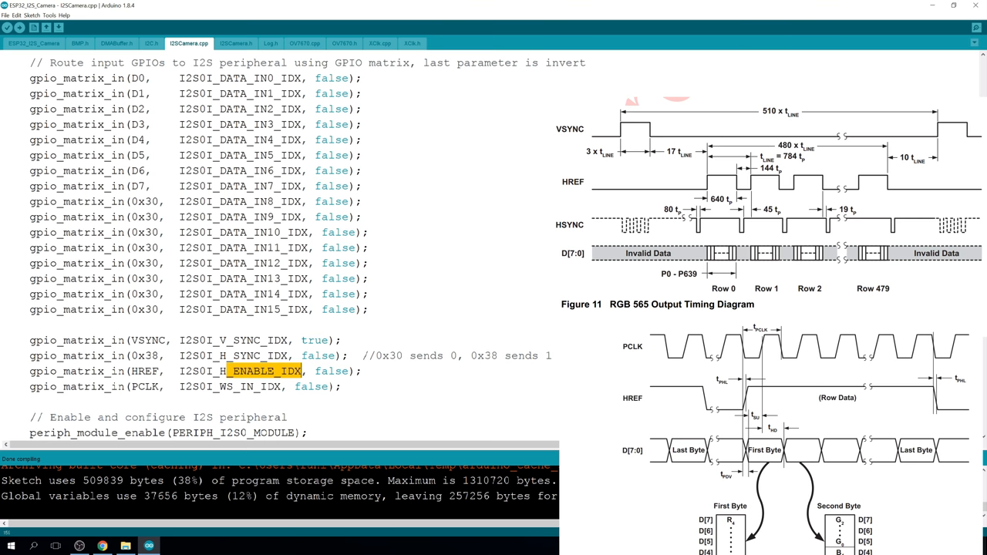
- Examine the VSYNC inverted and HREF non-inverted flags in the I2S signal mappings
double_click(230, 386)
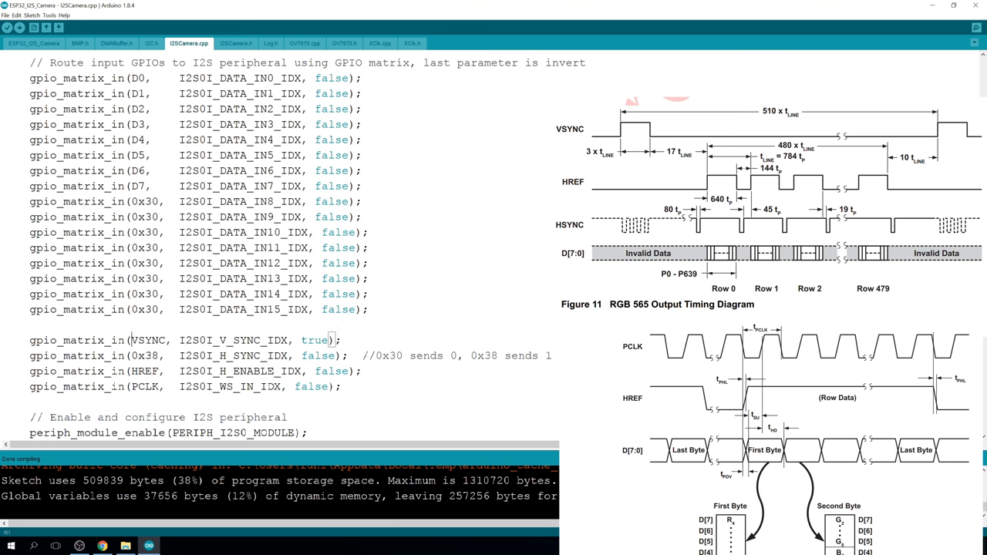
double_click(148, 340)
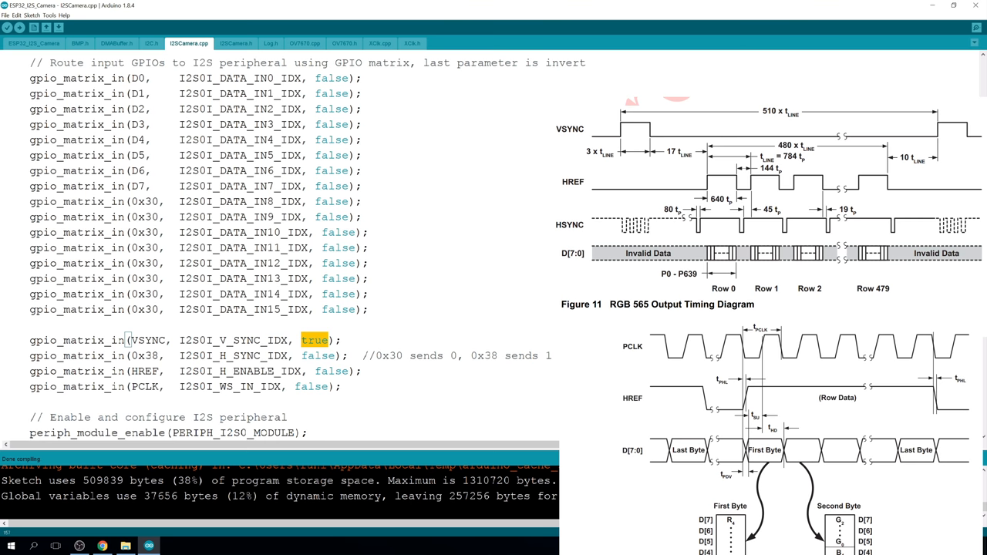
double_click(145, 355)
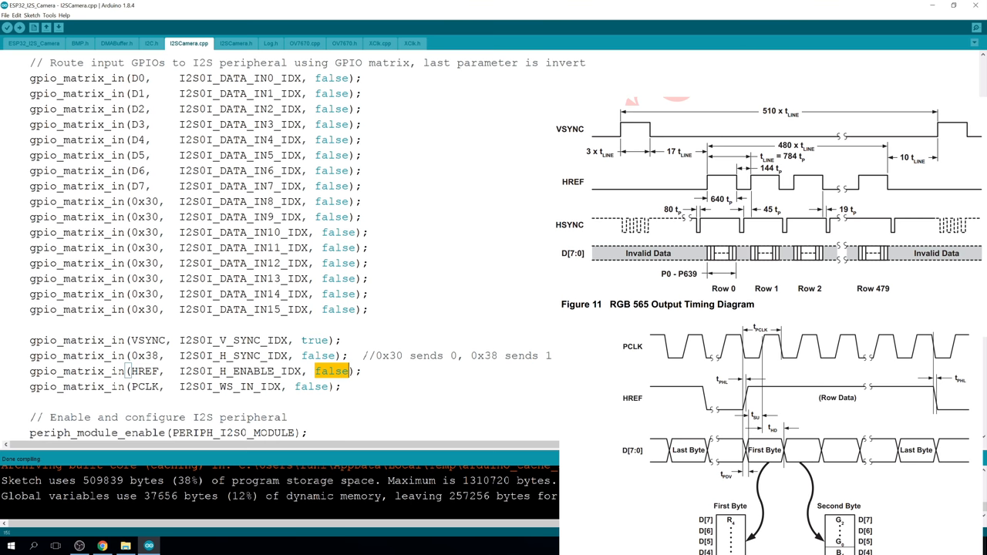
double_click(142, 385)
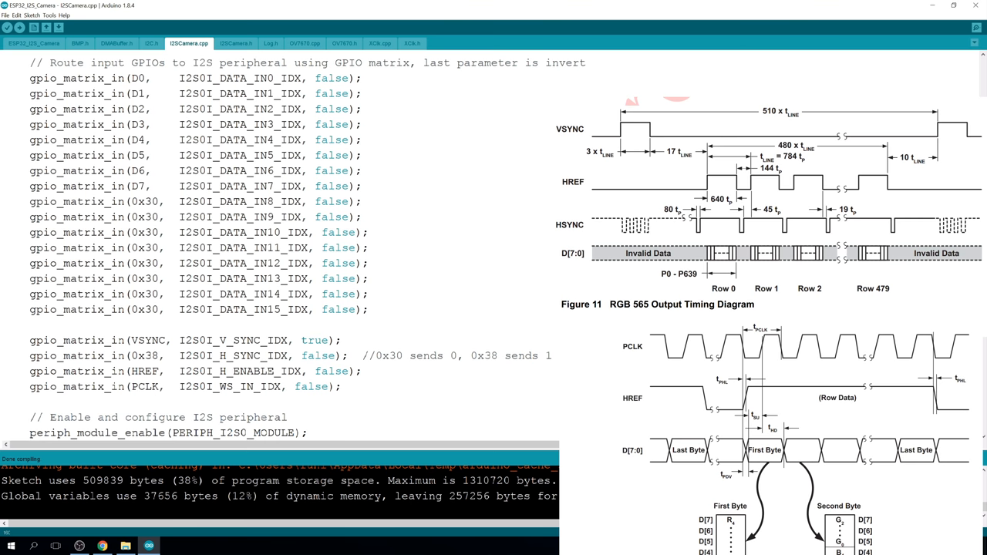
click(179, 386)
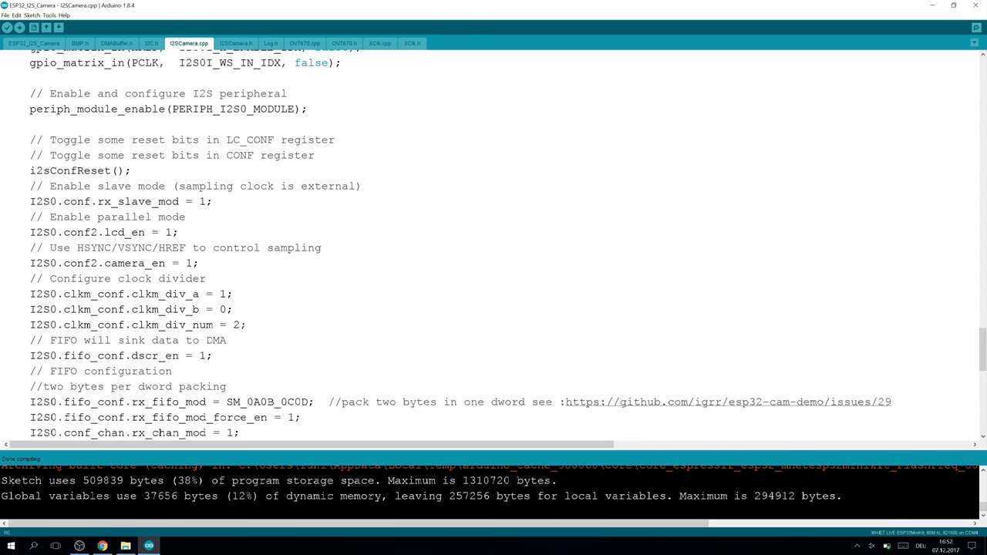
triple_click(167, 108)
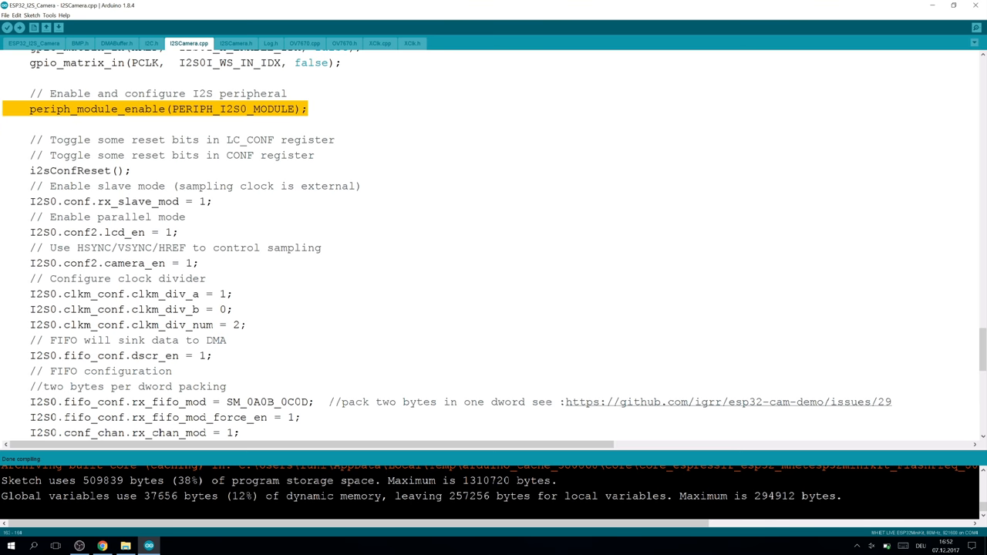
click(235, 43)
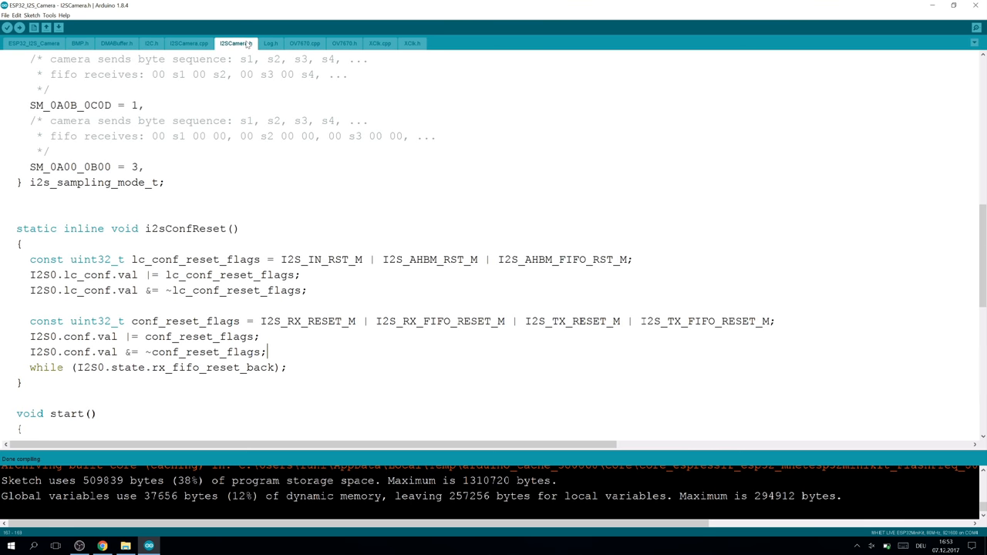
drag(30, 259, 287, 368)
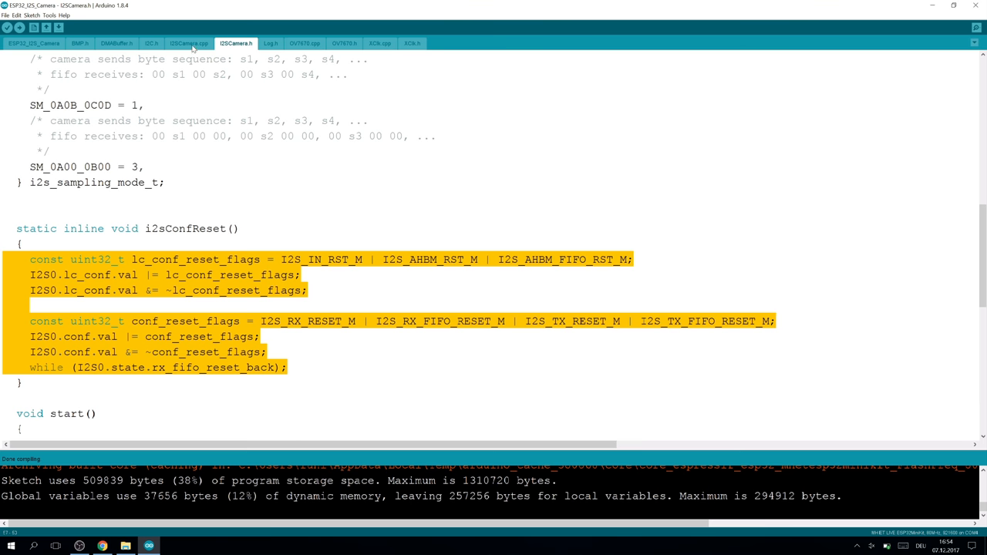
click(188, 44)
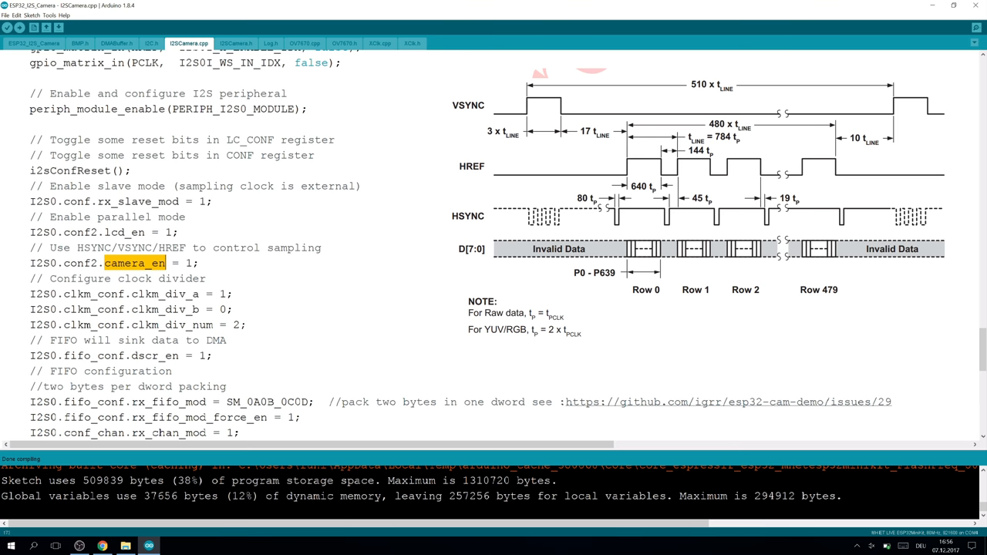
drag(29, 293, 247, 324)
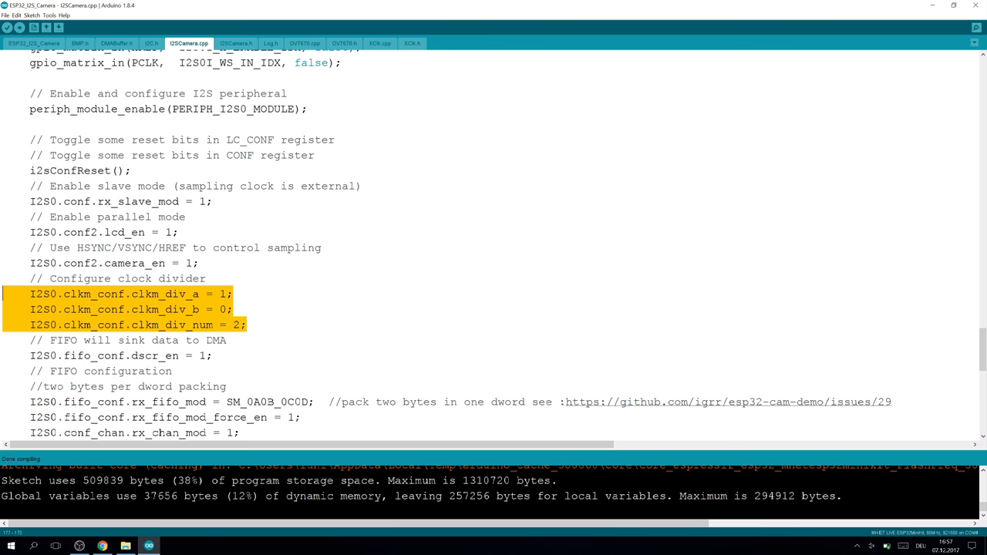
- Scroll to the FIFO configuration and mark the SM_0A0B_0C0D rx_fifo_mod value
scroll(down, 3)
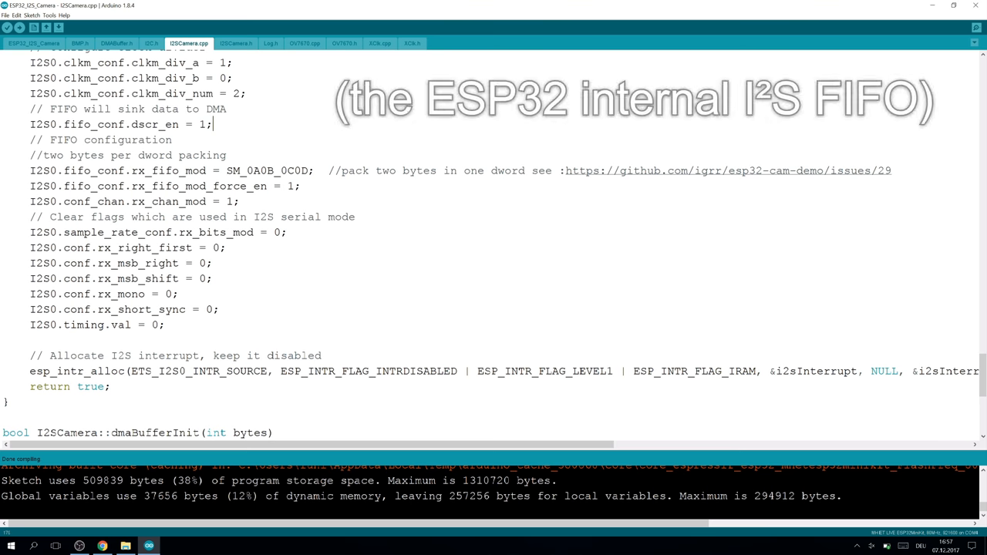
double_click(168, 170)
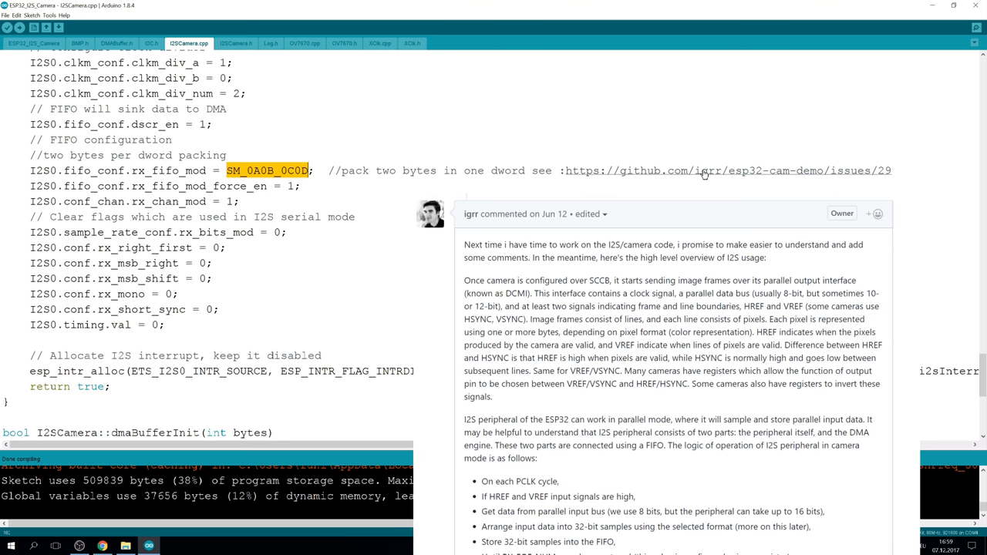
click(235, 44)
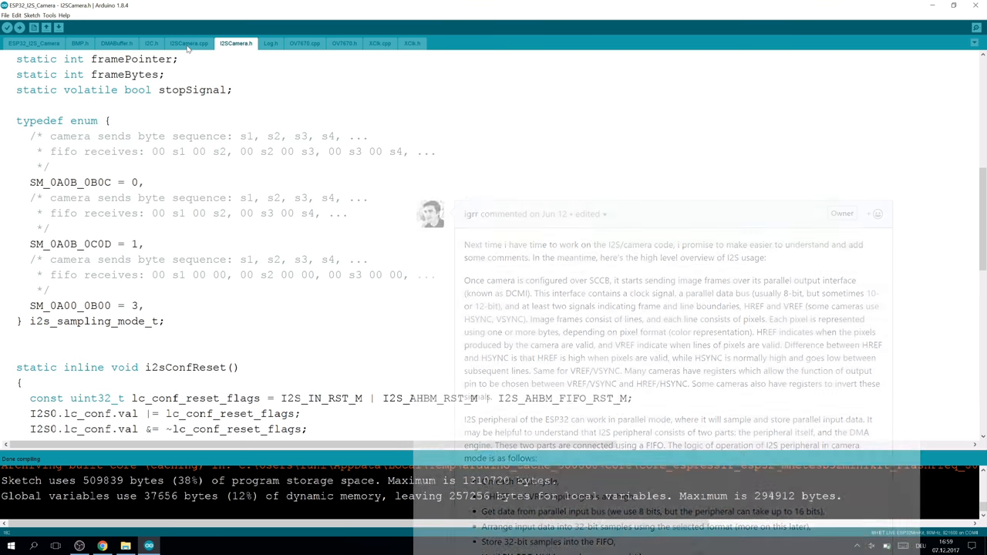
click(188, 43)
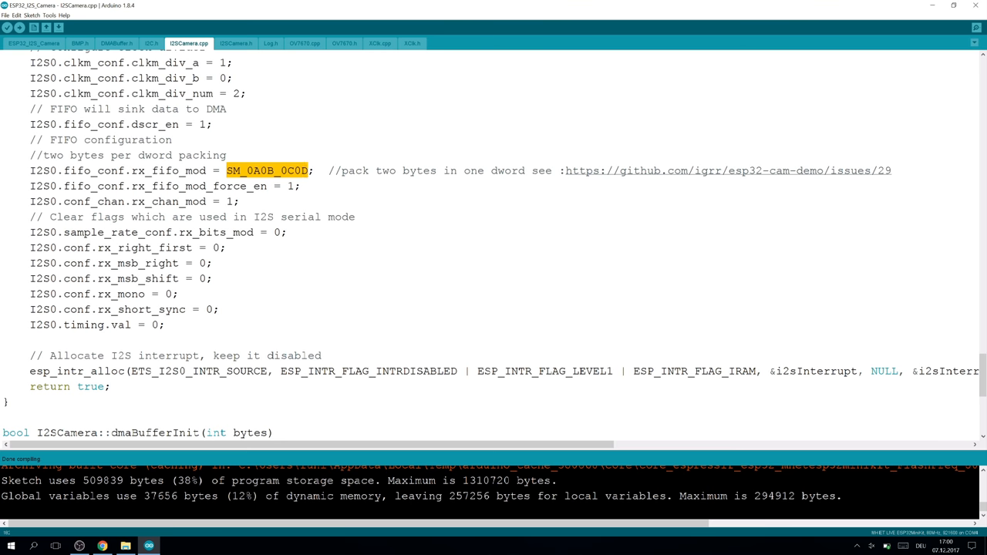
- Examine the 0A0B/0C0D parts of the fifo mode, then scroll past esp_intr_alloc to dmaBufferInit
double_click(259, 170)
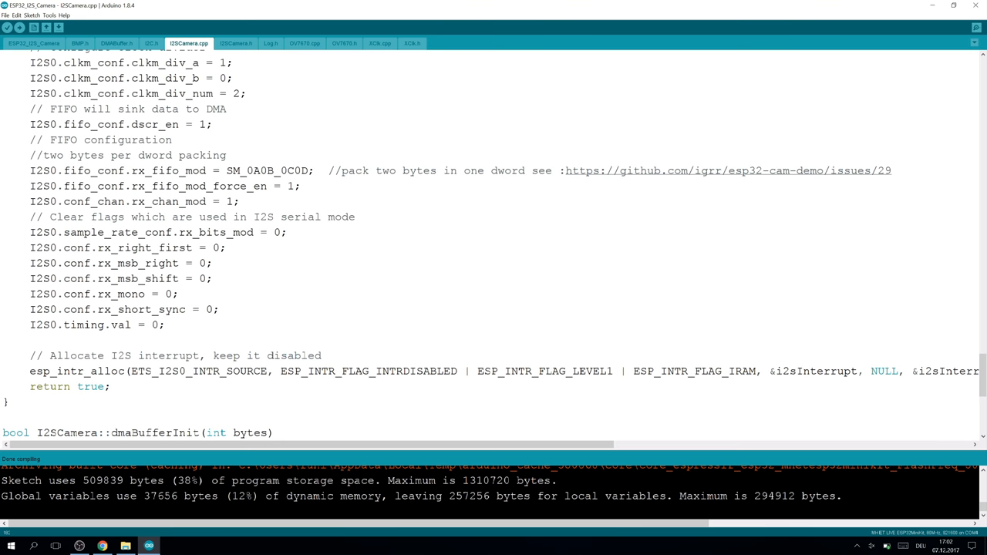
double_click(267, 169)
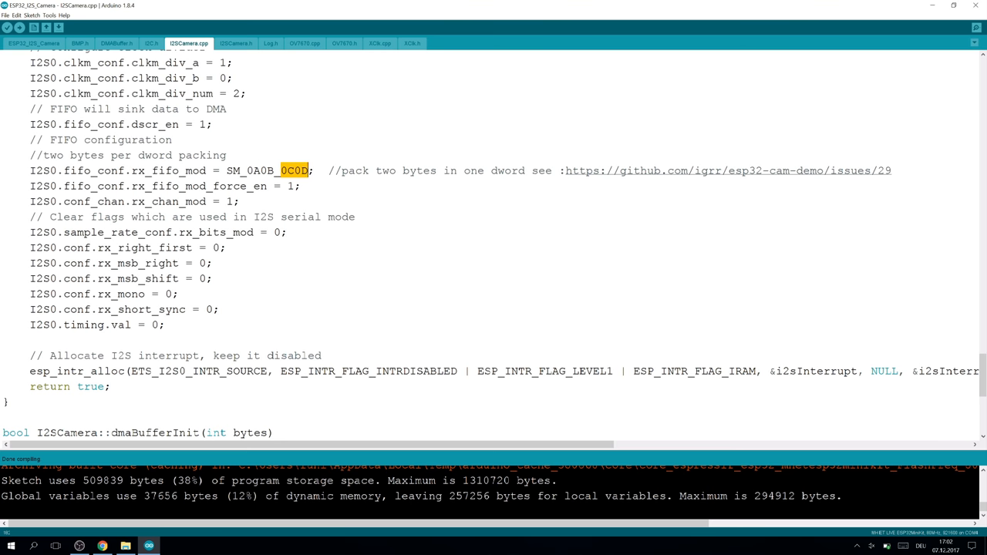
double_click(255, 170)
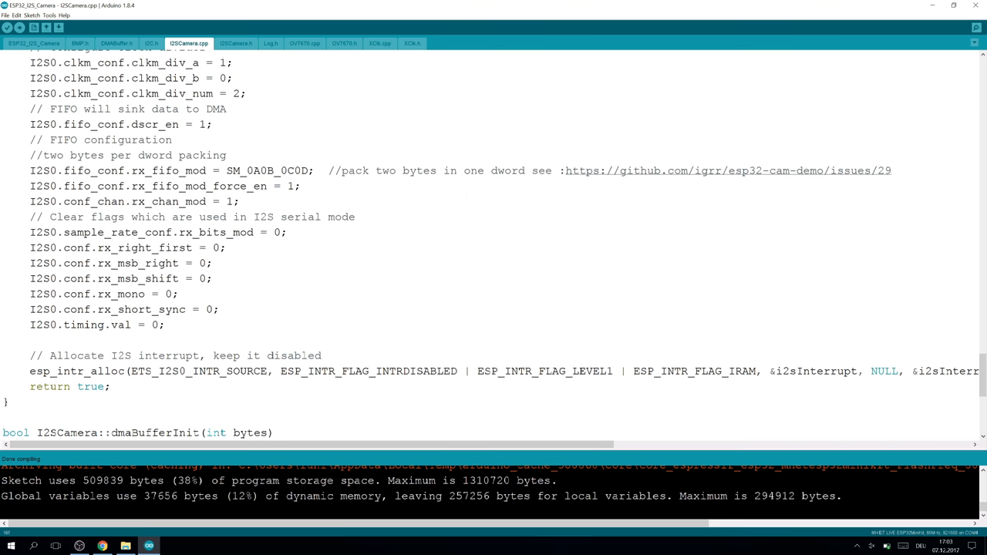
drag(30, 232, 91, 262)
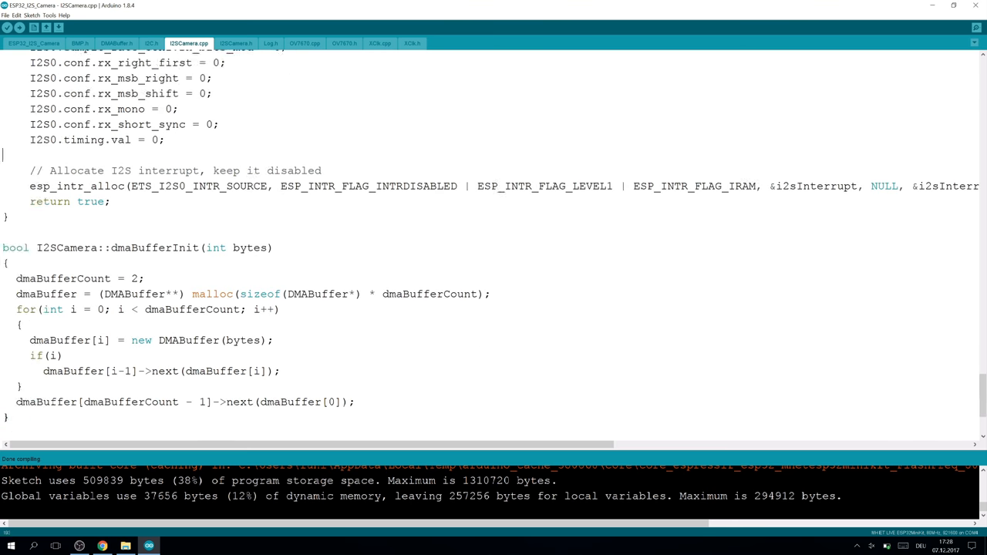
scroll(down, 3)
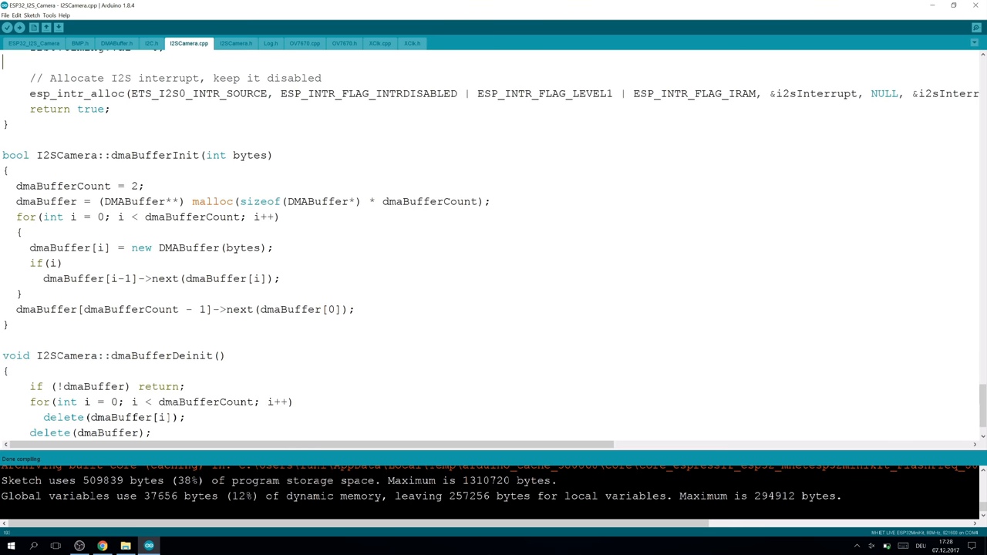
double_click(154, 154)
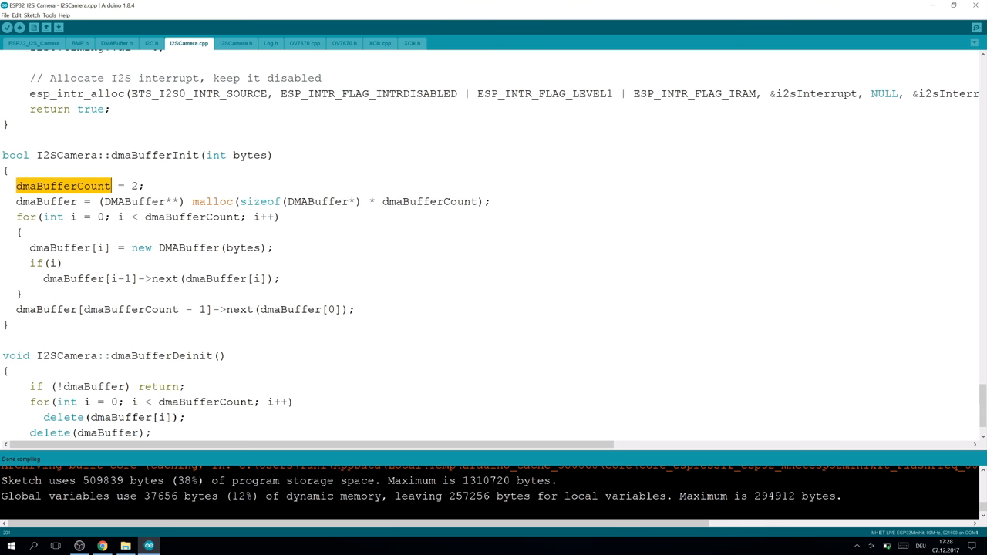
double_click(188, 247)
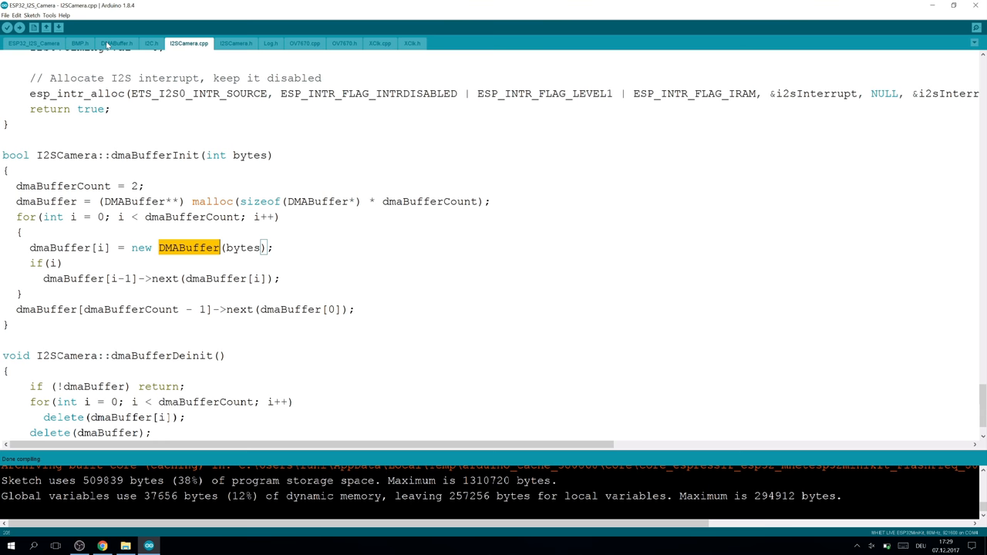
click(115, 44)
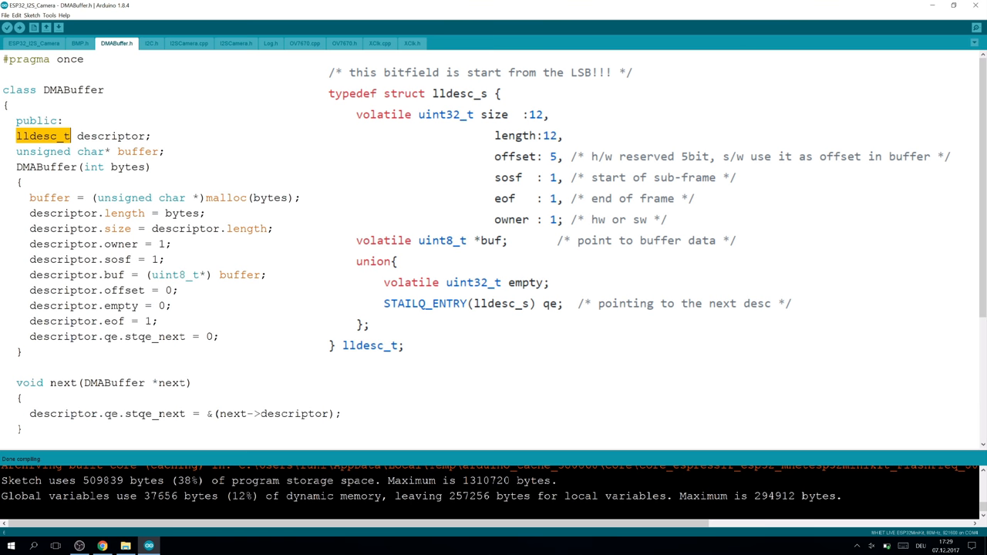
scroll(down, 3)
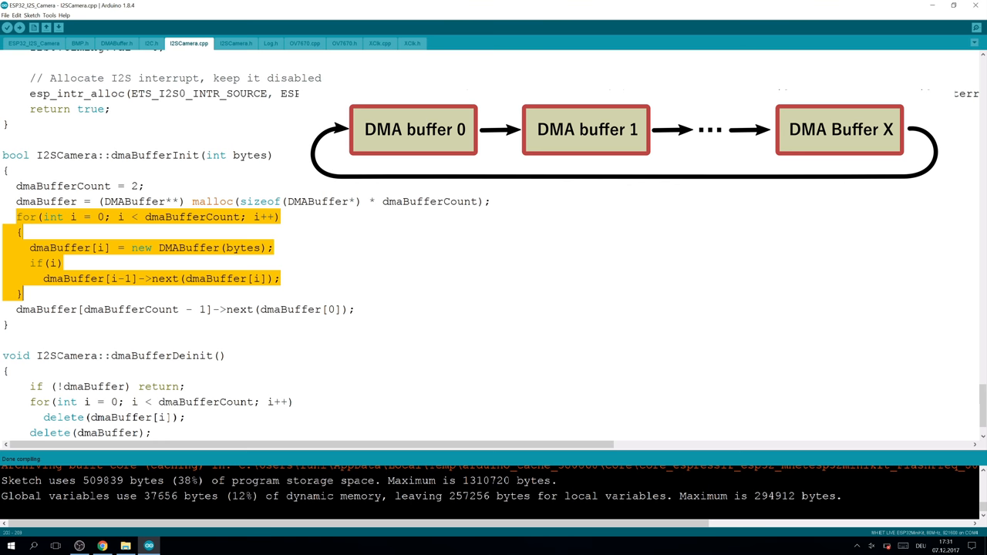
- Highlight dmaBuffer[dmaBufferCount - 1] linking back to dmaBuffer[0], then move down to i2sRun
click(265, 247)
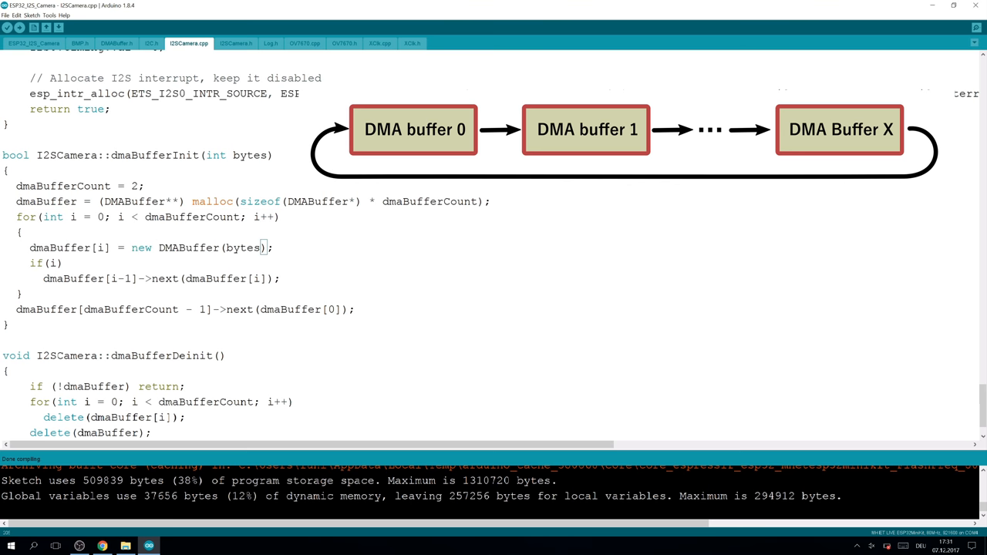
drag(43, 278, 179, 278)
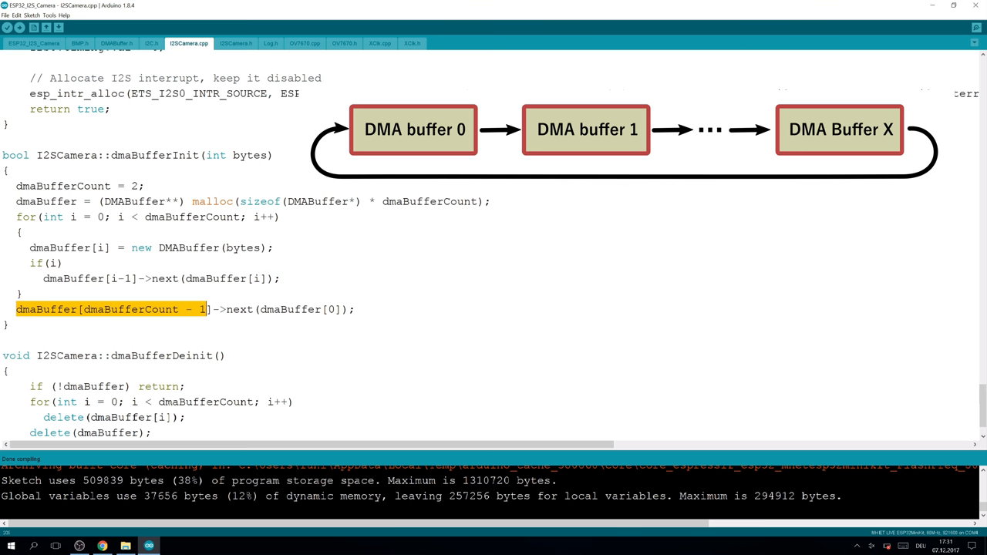
click(287, 309)
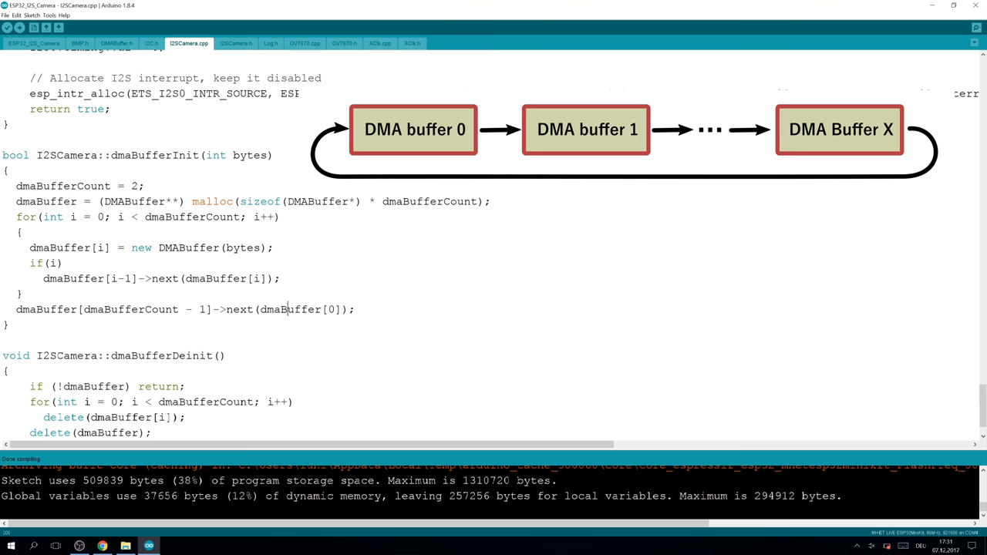
double_click(290, 308)
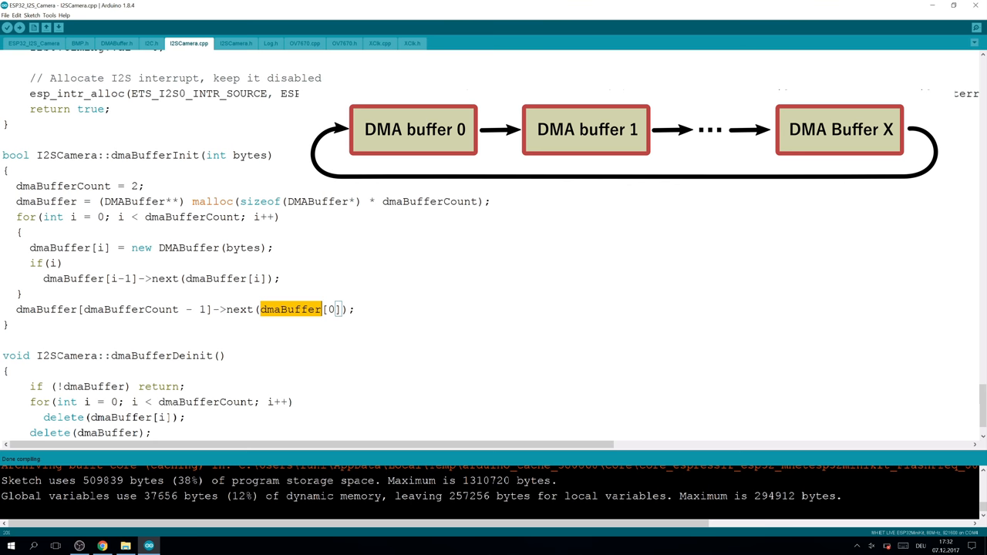
scroll(down, 3)
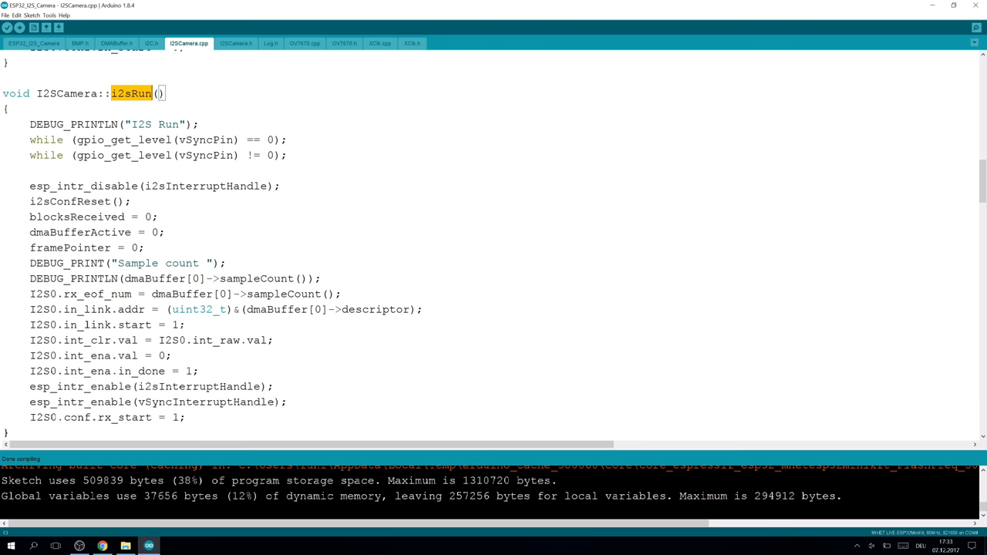
- Highlight i2sRun's I2S link and interrupt register setup lines, then the rx_start field that begins reception
drag(30, 124, 287, 155)
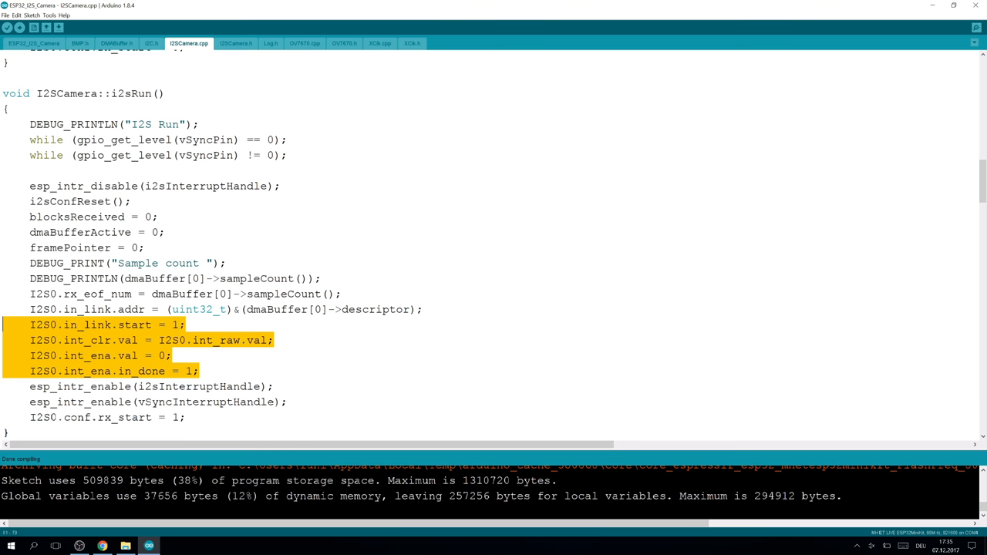
scroll(down, 3)
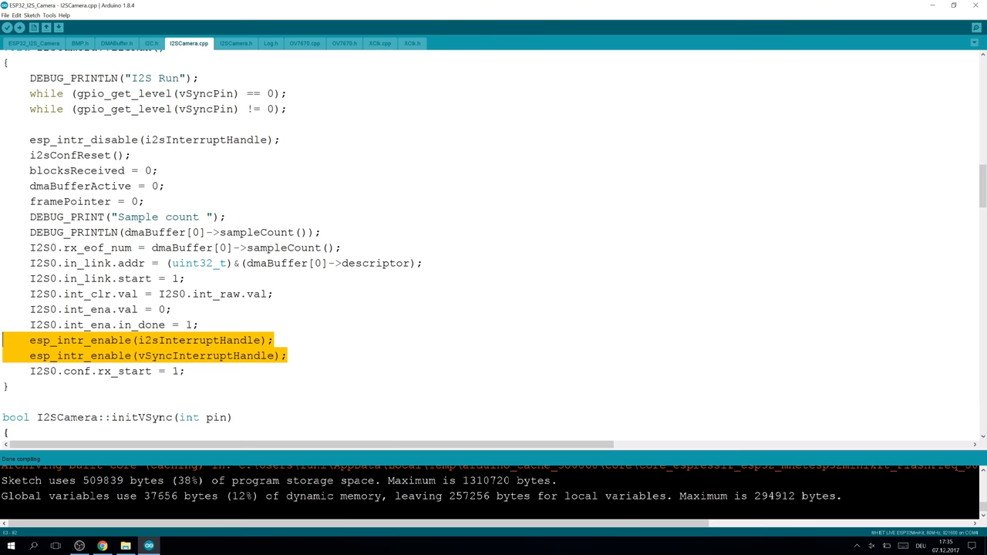
double_click(105, 370)
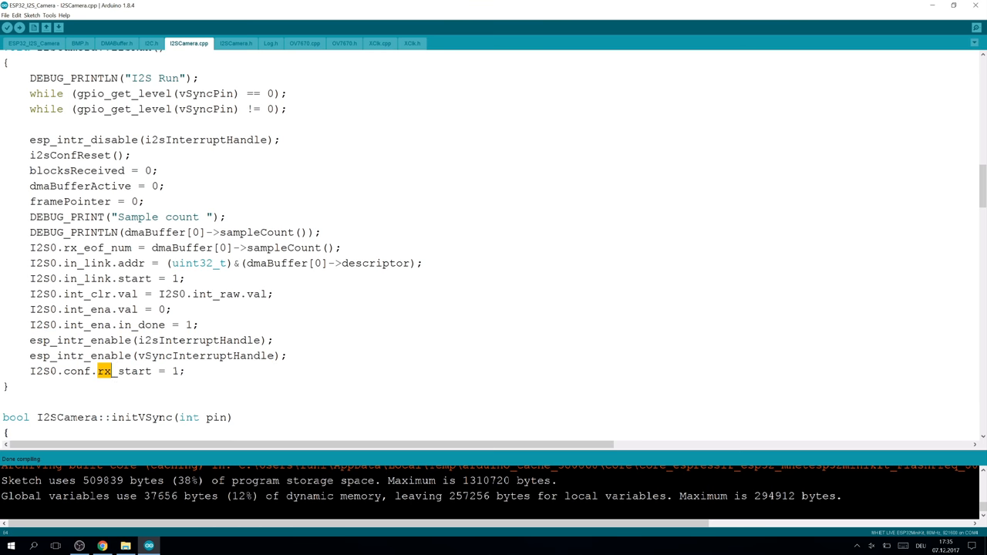
double_click(133, 370)
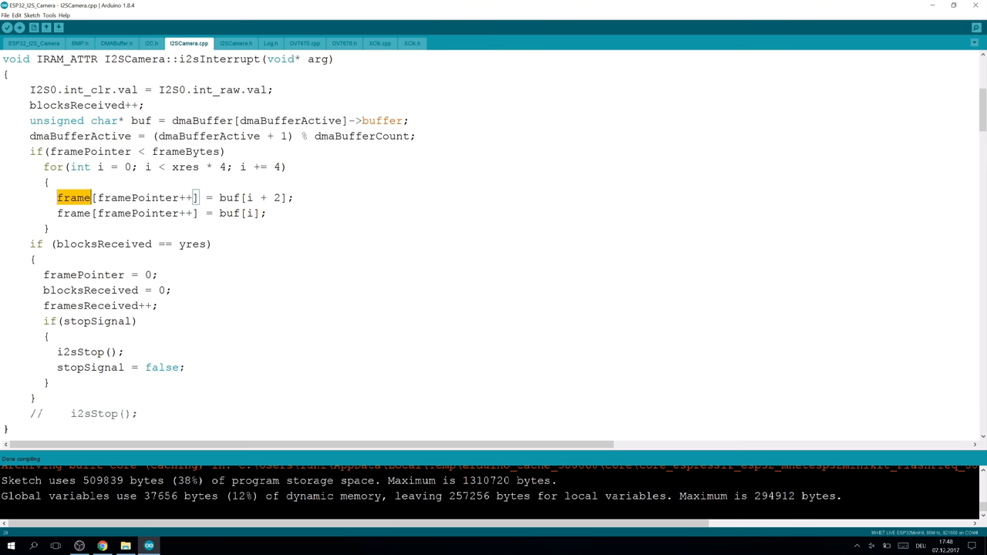
- Highlight the frame buffer write in i2sInterrupt's copy loop, then return to OV7670.cpp's constructor
double_click(192, 243)
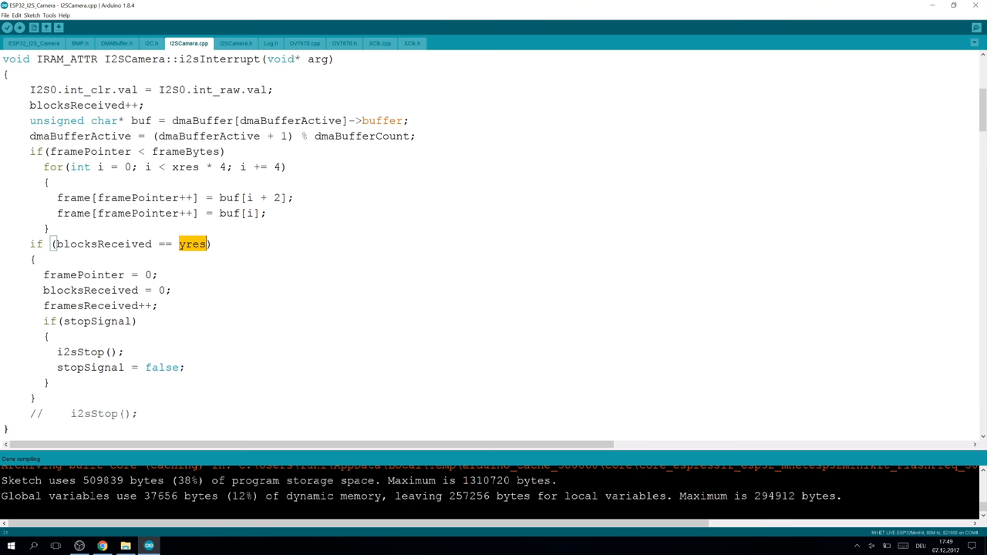
click(304, 43)
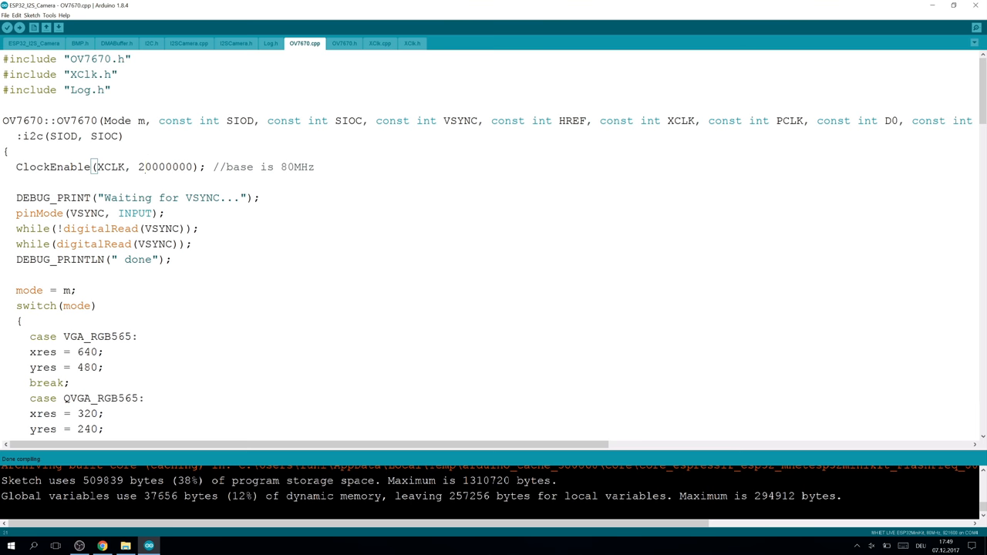
- Move from the OV7670 constructor down to the switch(mode) block assigning xres and yres
double_click(163, 167)
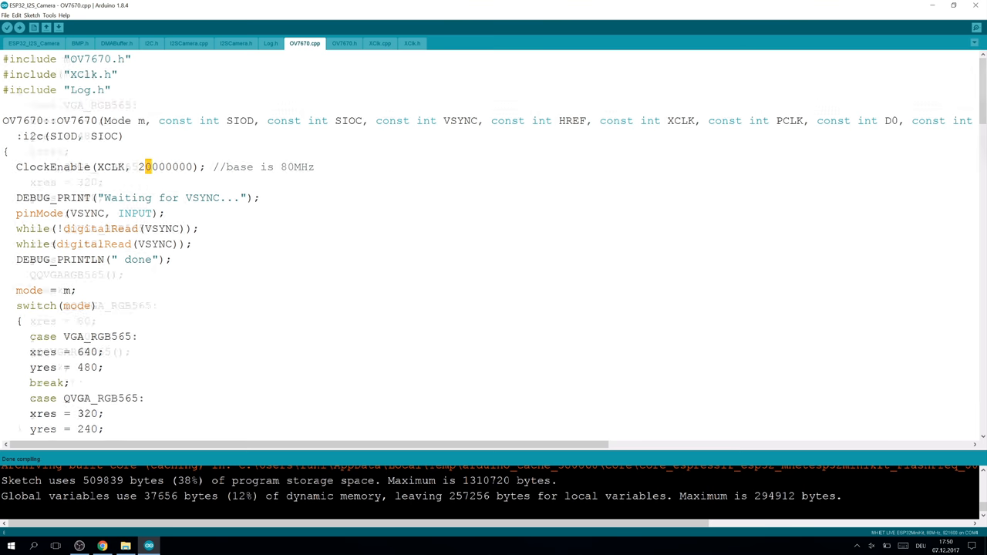
scroll(down, 3)
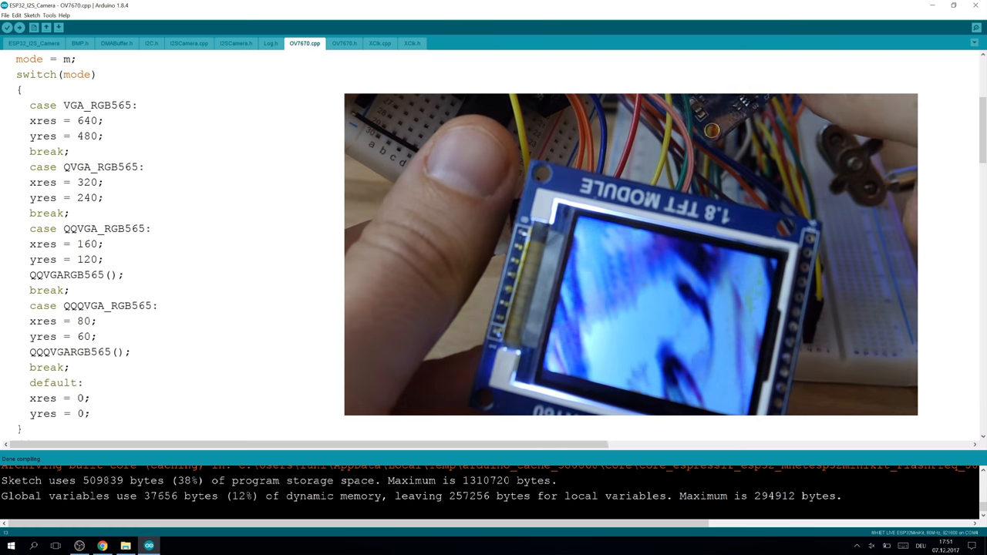
- Highlight the QQQVGA_RGB565 case, review QQQVGARGB565()'s register code, then switch to XClk.cpp's ClockEnable
double_click(108, 306)
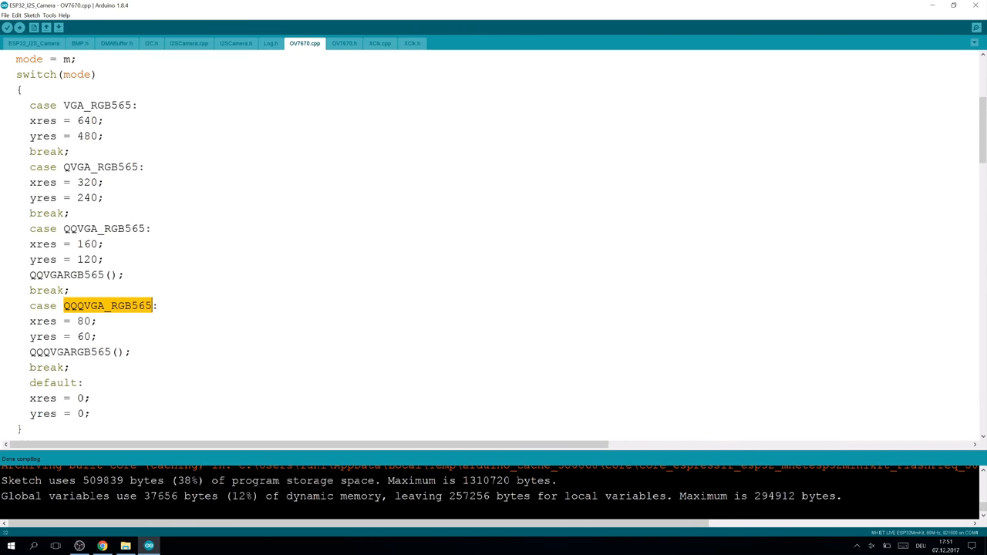
scroll(down, 3)
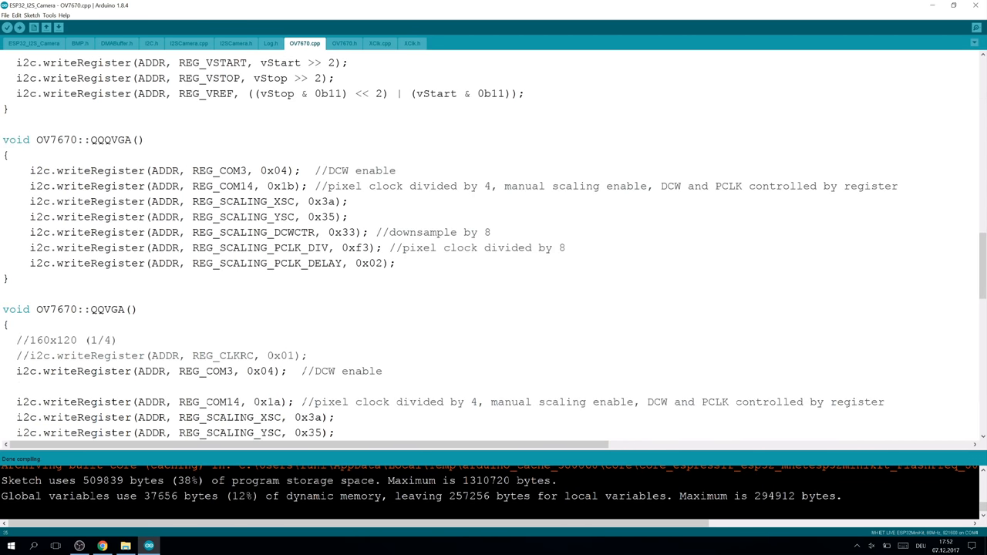
scroll(down, 3)
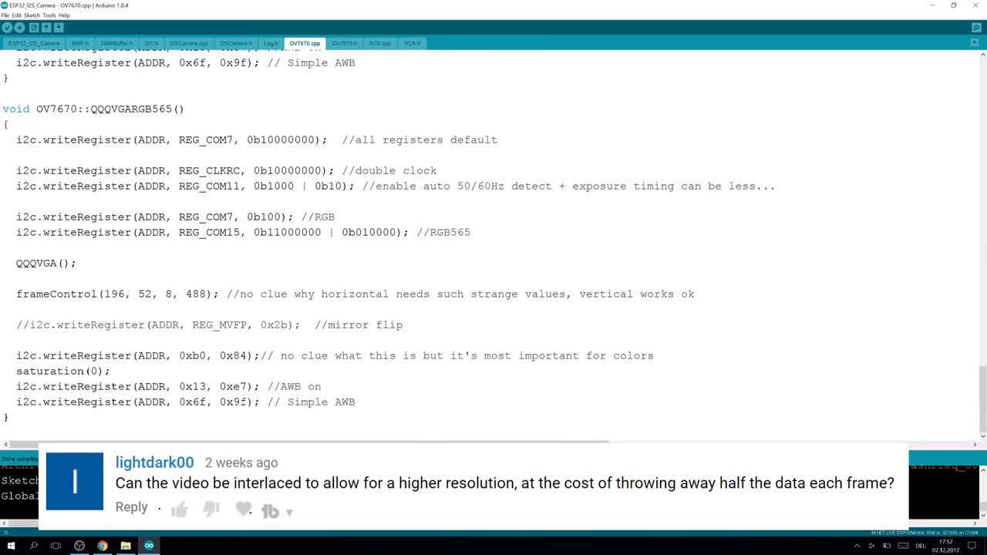
scroll(down, 3)
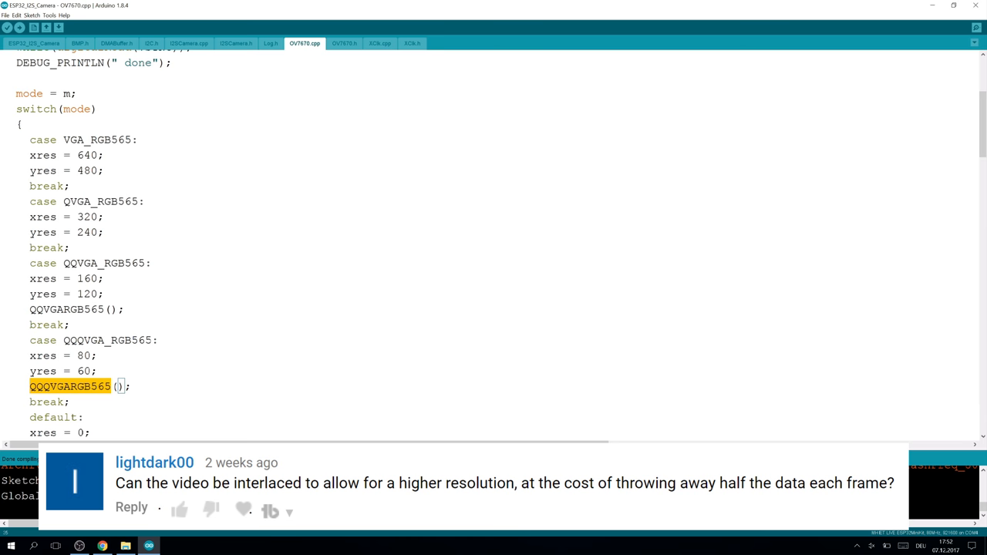
click(380, 43)
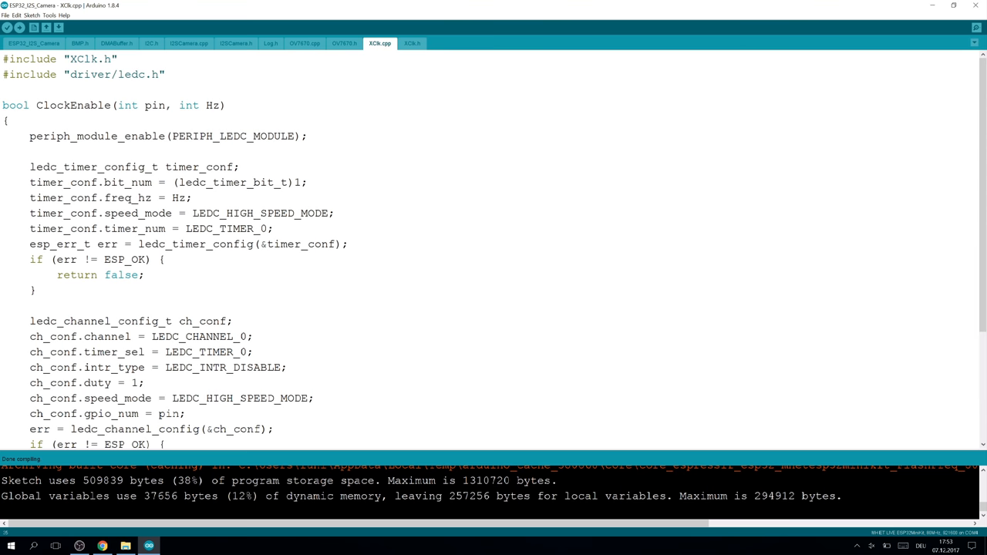
double_click(261, 213)
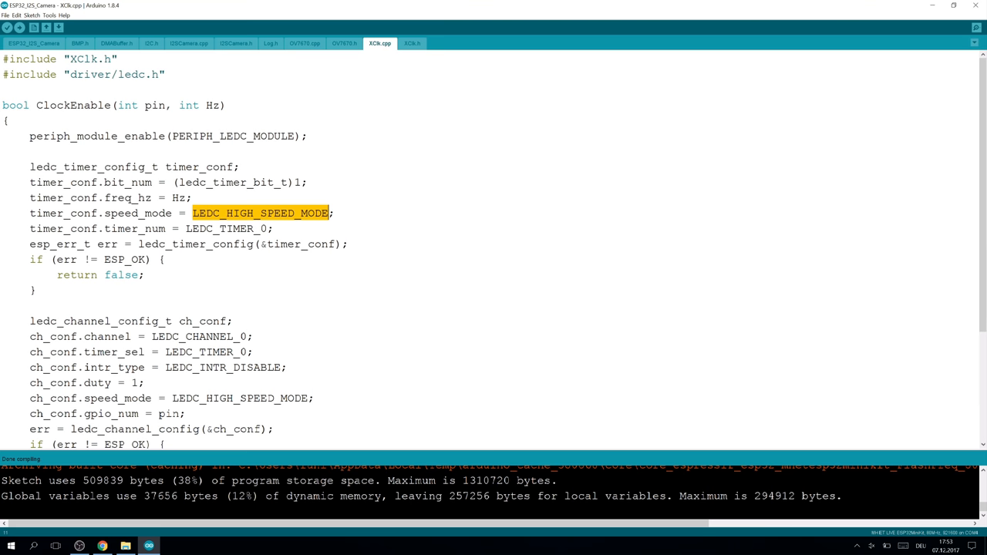
click(263, 213)
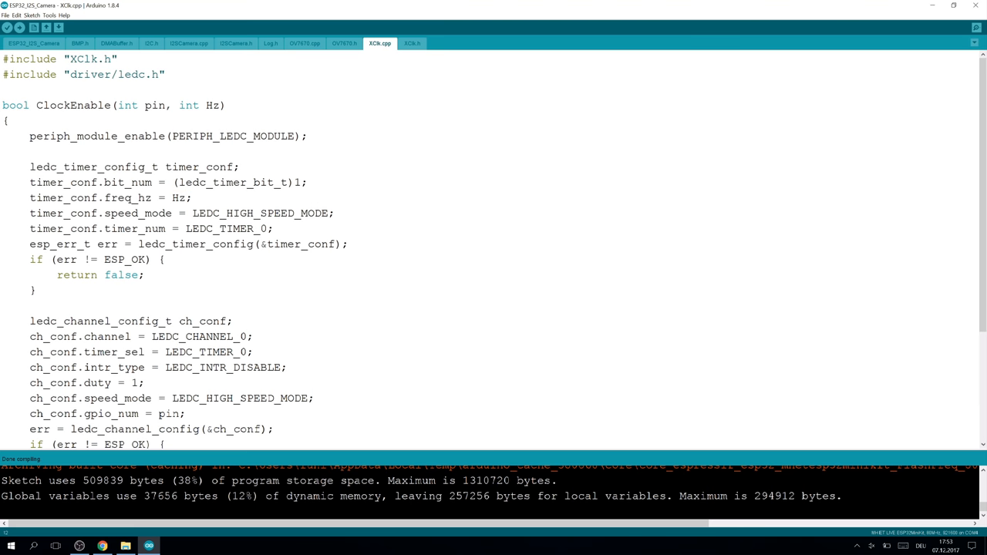